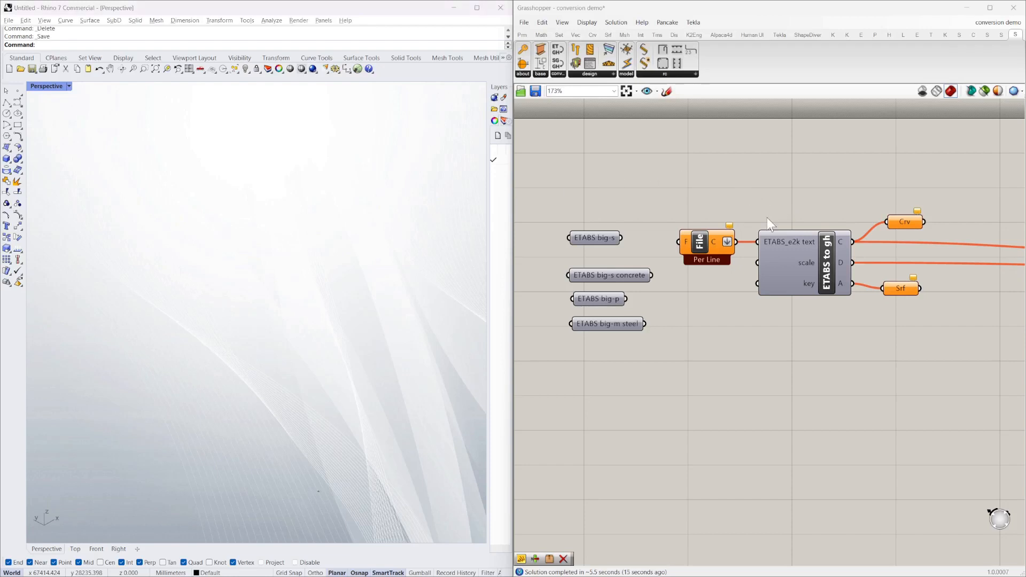
Wire the big-s file path into ETABS to gh to show its red frame in Rhino.
{"action": "left_click", "coordinate": [804, 262]}
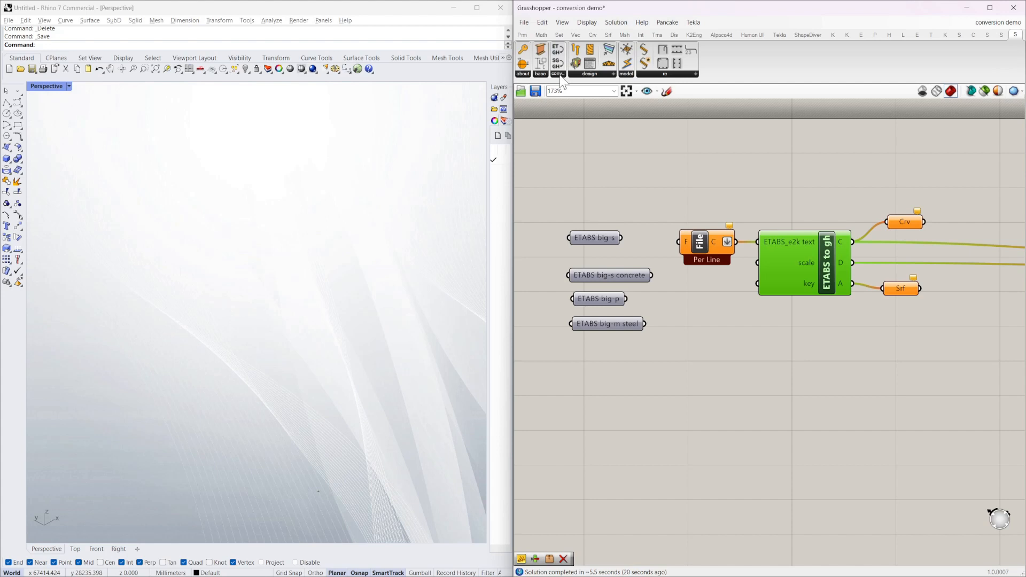
{"action": "mouse_move", "coordinate": [558, 50]}
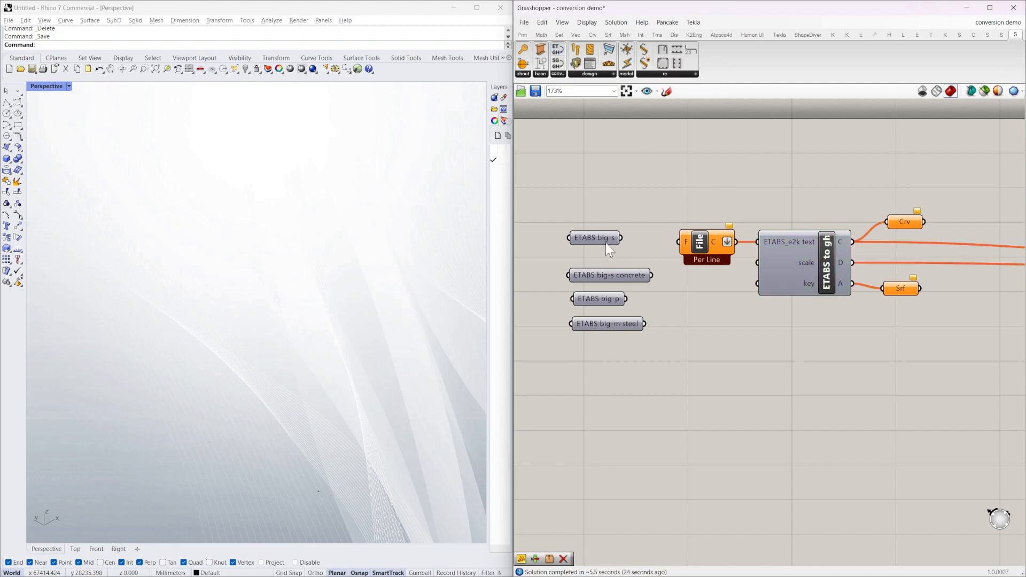
{"action": "left_click", "coordinate": [594, 237]}
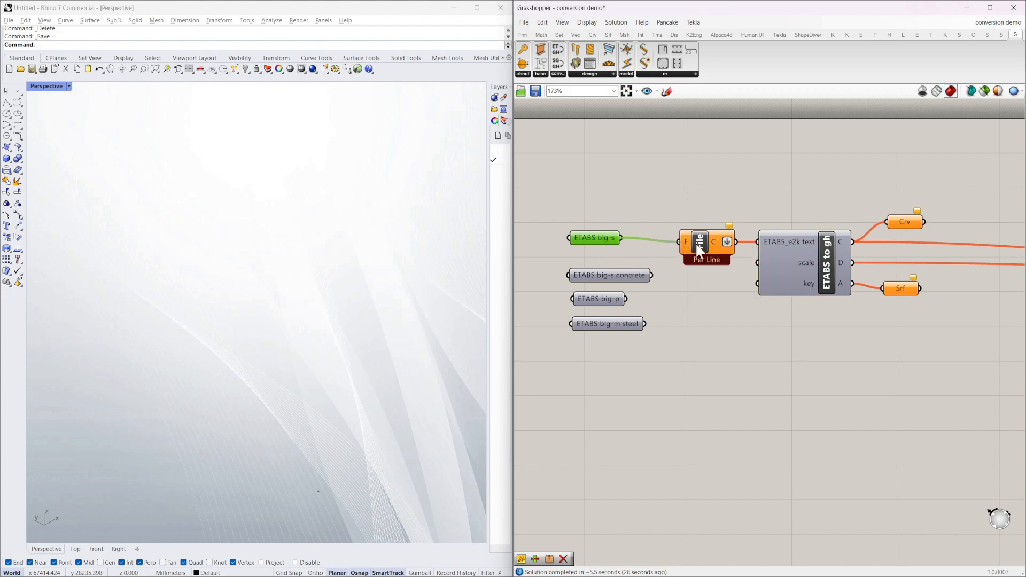
{"action": "mouse_move", "coordinate": [831, 269]}
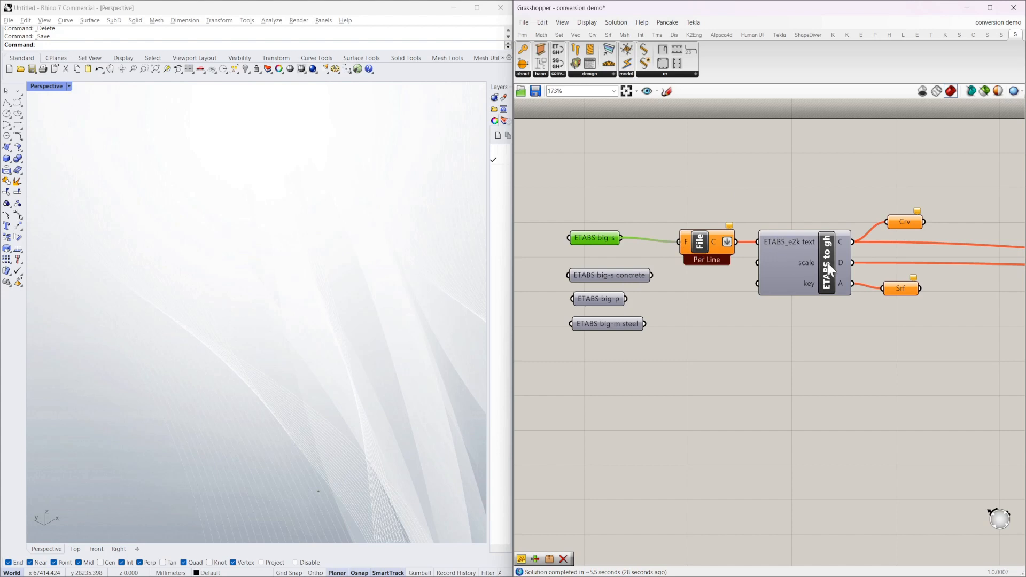
{"action": "mouse_move", "coordinate": [172, 266]}
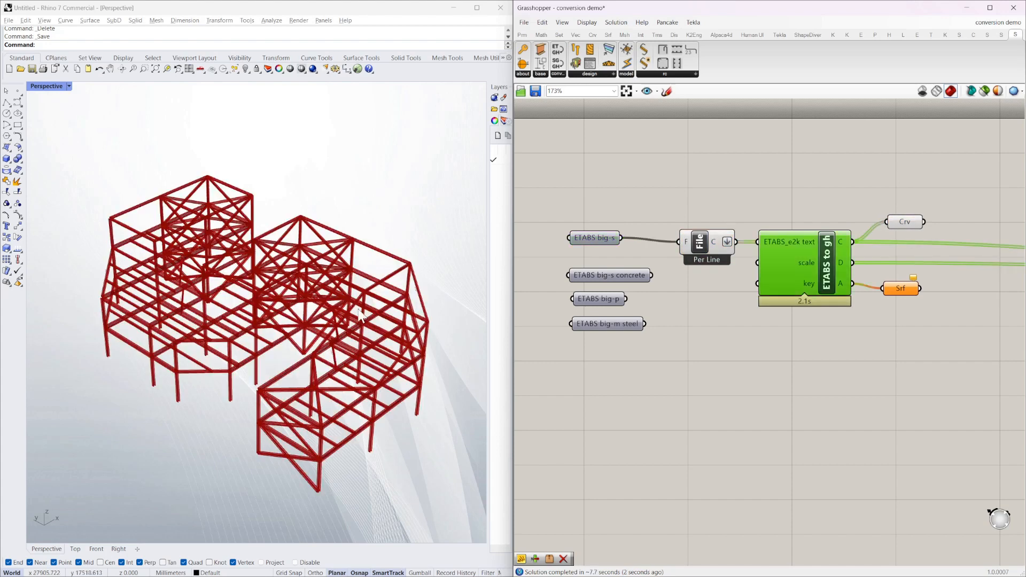
{"action": "scroll", "scroll_direction": "up", "scroll_amount": 3}
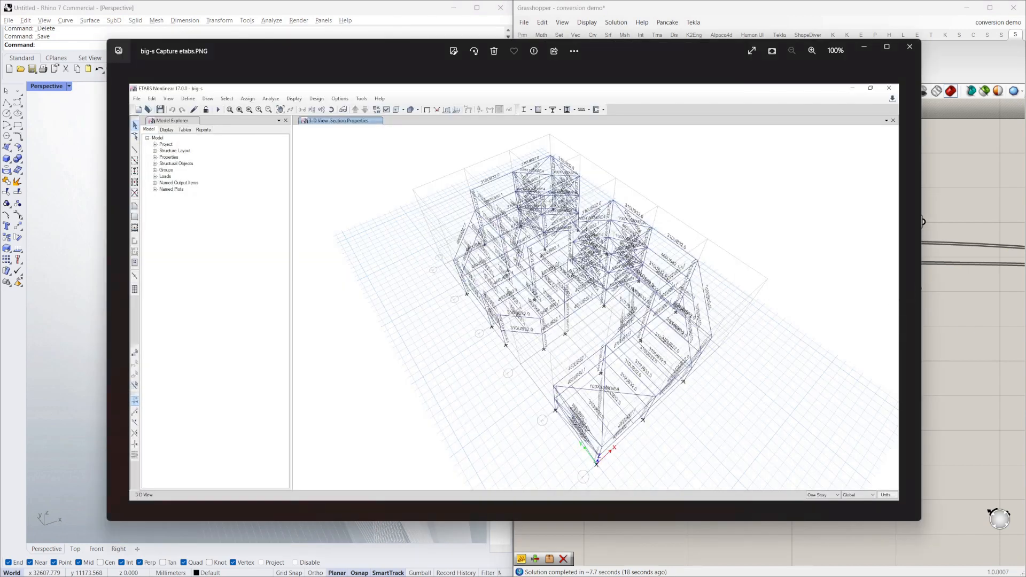
Close the big-s ETABS screenshot in Photos.
{"action": "left_click", "coordinate": [909, 47]}
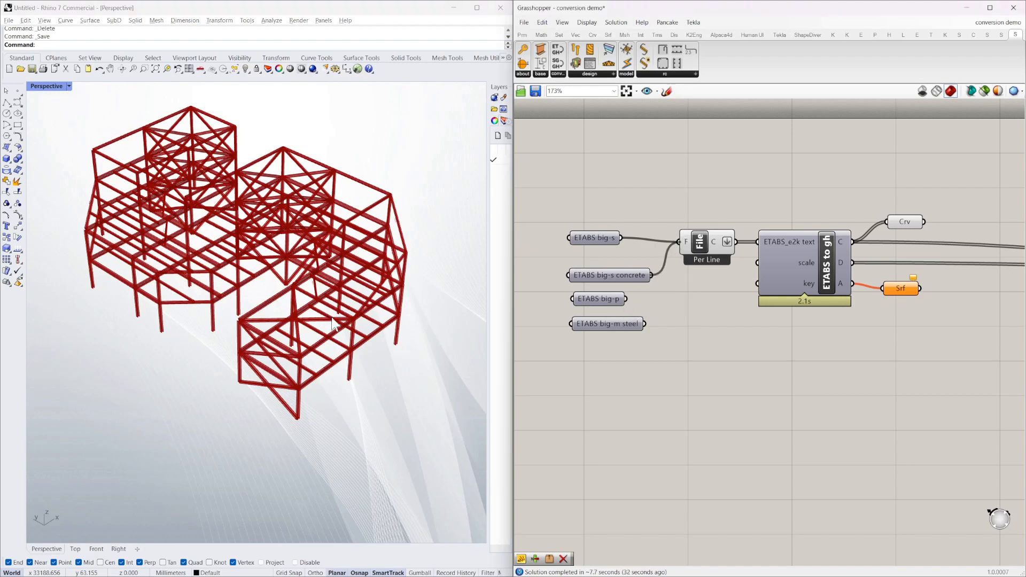
{"action": "mouse_move", "coordinate": [403, 213]}
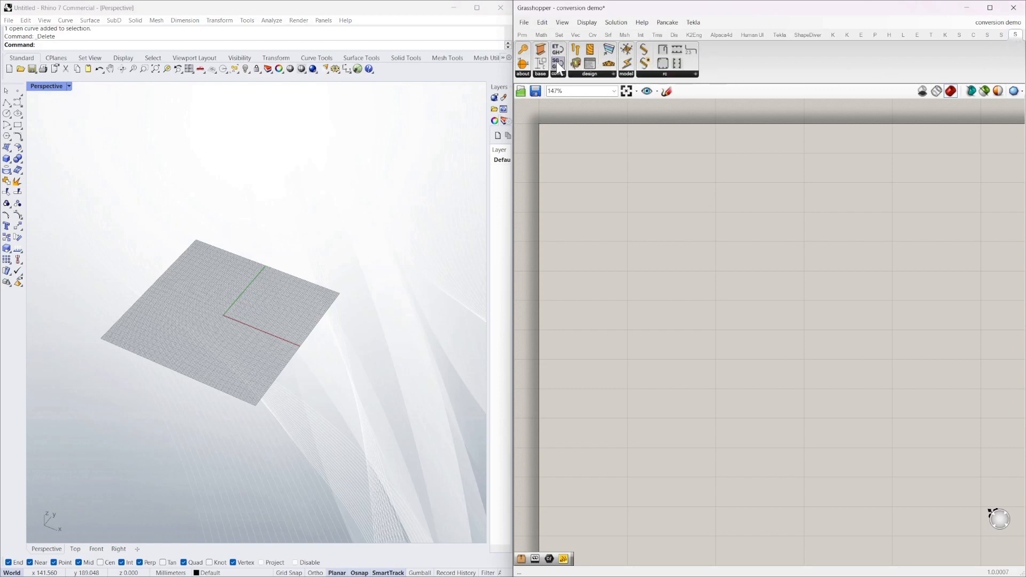
{"action": "mouse_move", "coordinate": [557, 51]}
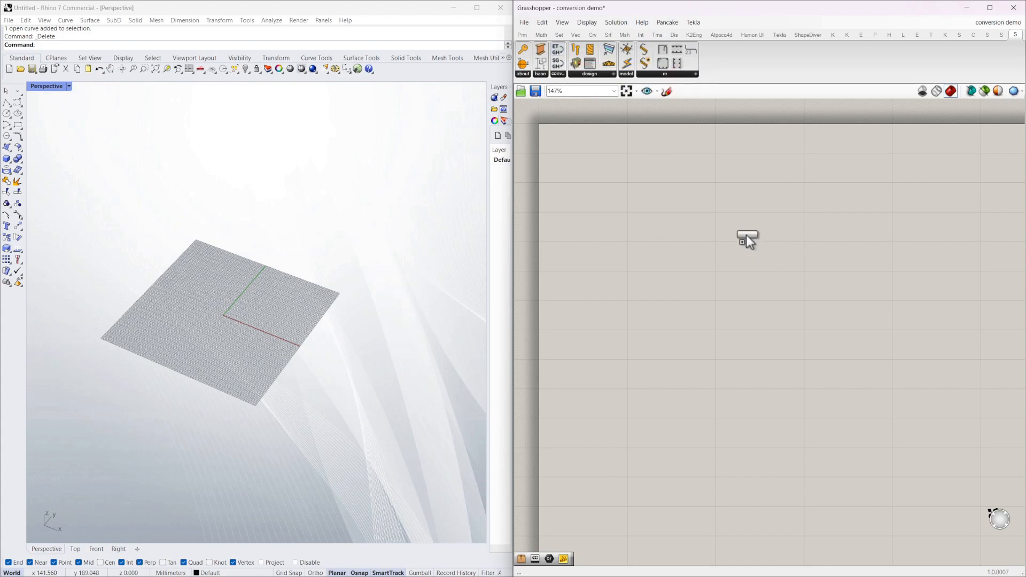
Place an ETABS to gh converter on the empty canvas.
{"action": "left_click", "coordinate": [748, 237]}
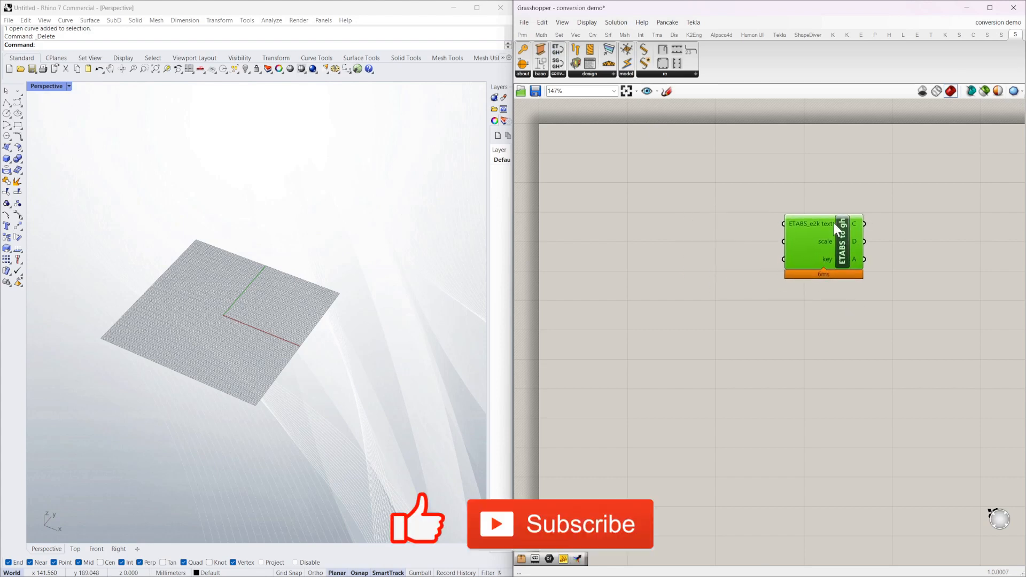
{"action": "mouse_move", "coordinate": [811, 234]}
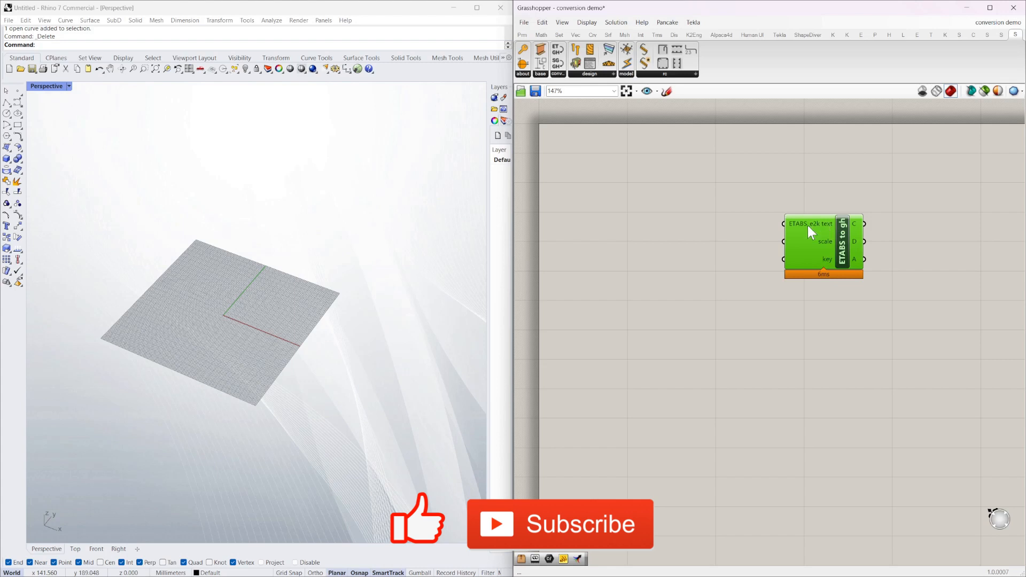
{"action": "mouse_move", "coordinate": [847, 224]}
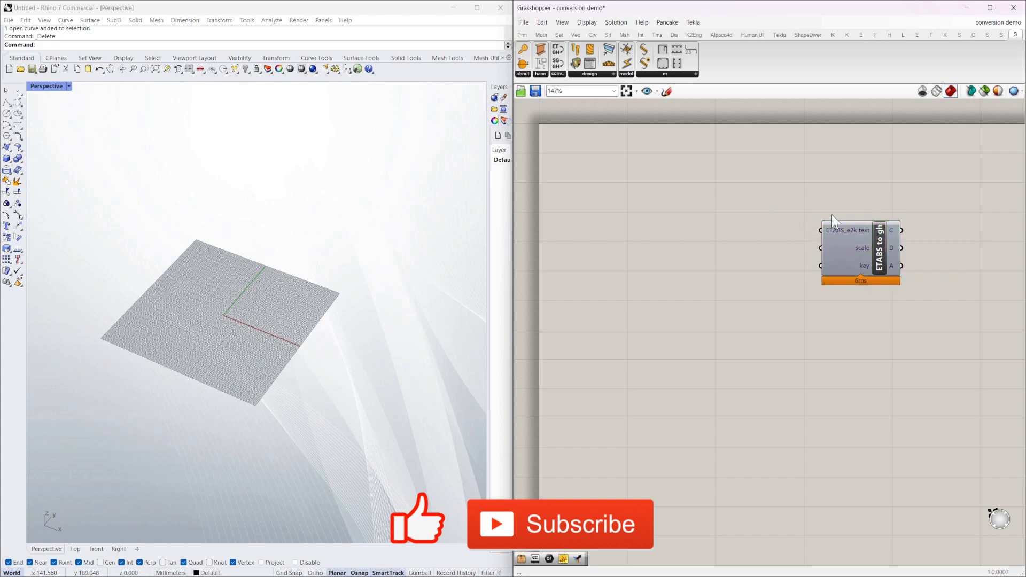
{"action": "mouse_move", "coordinate": [848, 229]}
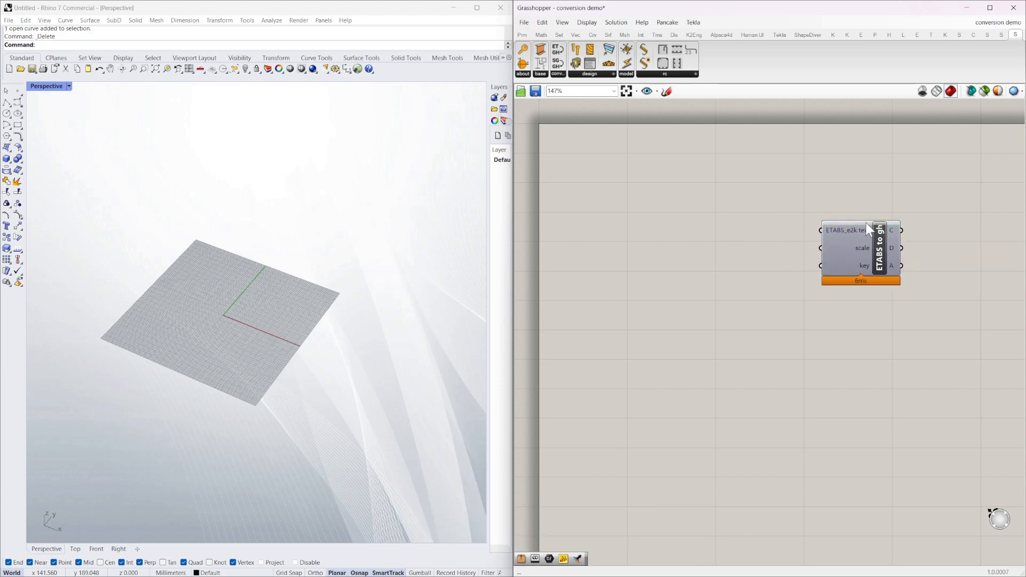
{"action": "mouse_move", "coordinate": [775, 240]}
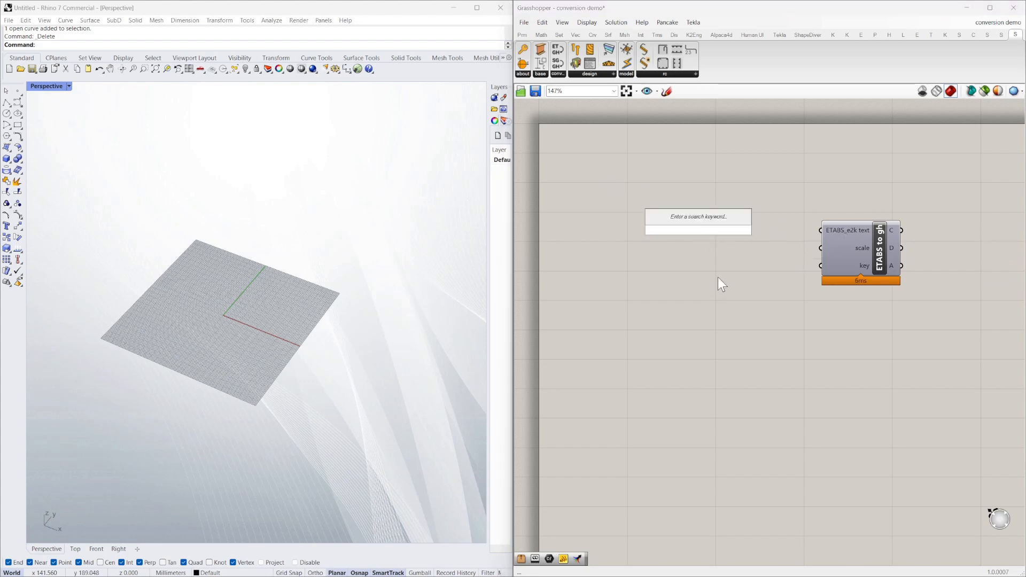
Add a Read File component via the 'file' search and open its F input menu.
{"action": "type", "text": "f"}
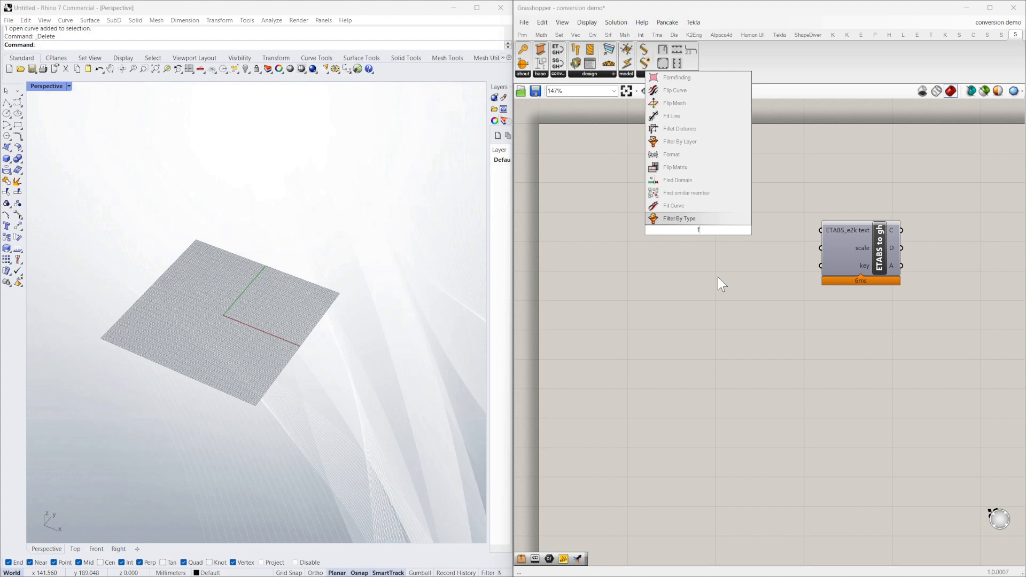
{"action": "type", "text": "ile"}
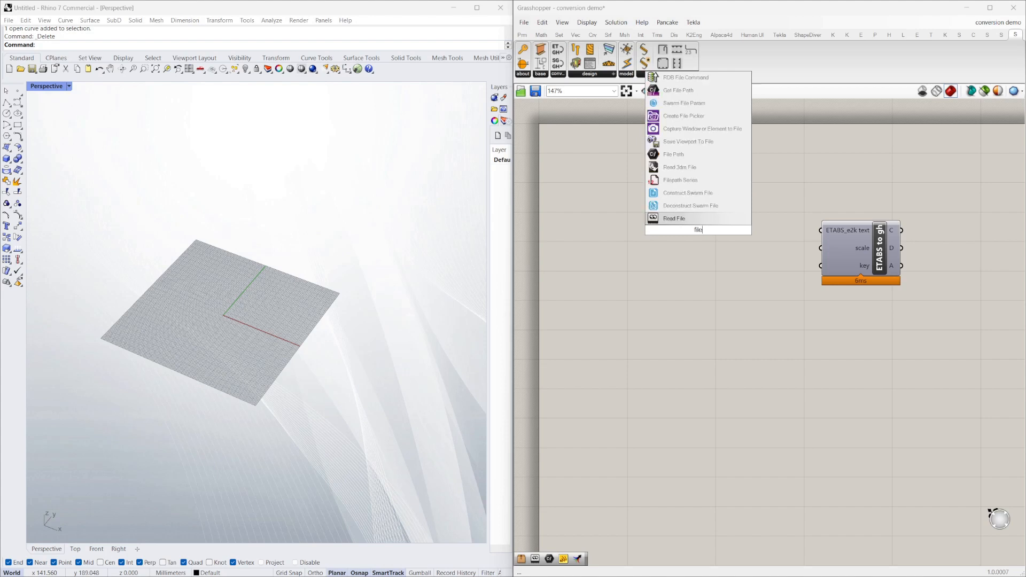
{"action": "mouse_move", "coordinate": [674, 218]}
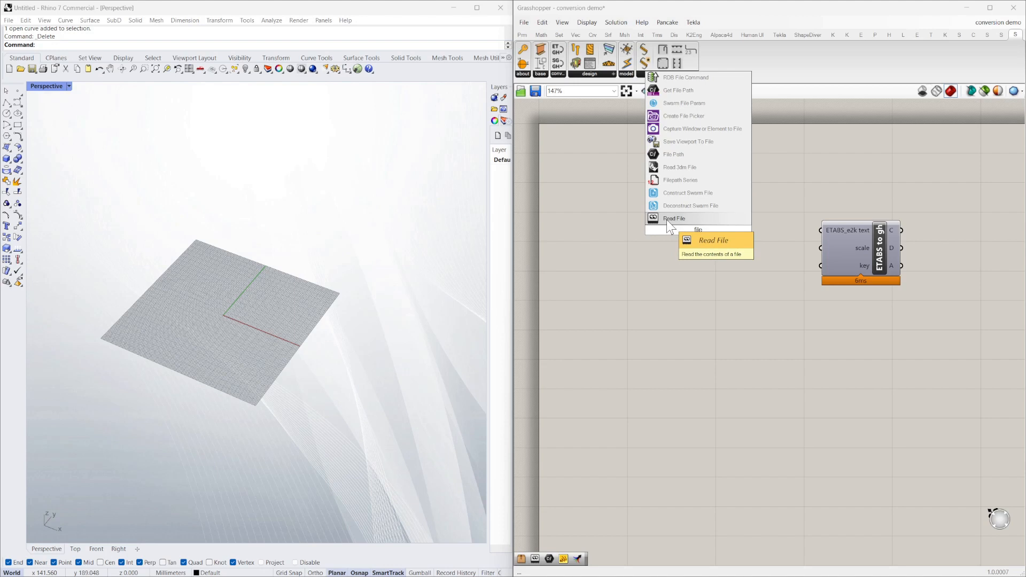
{"action": "left_click", "coordinate": [674, 218]}
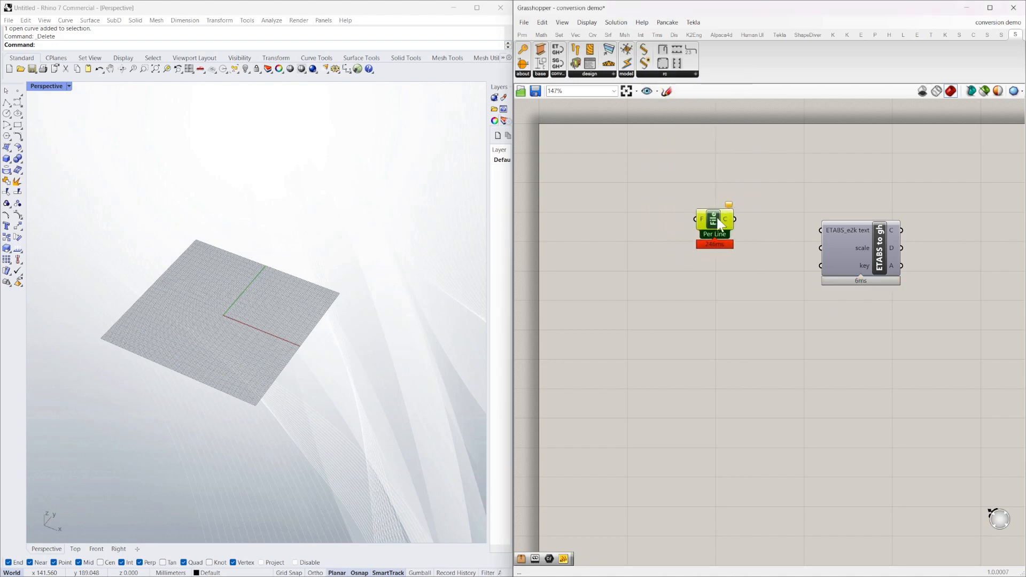
{"action": "mouse_move", "coordinate": [726, 230]}
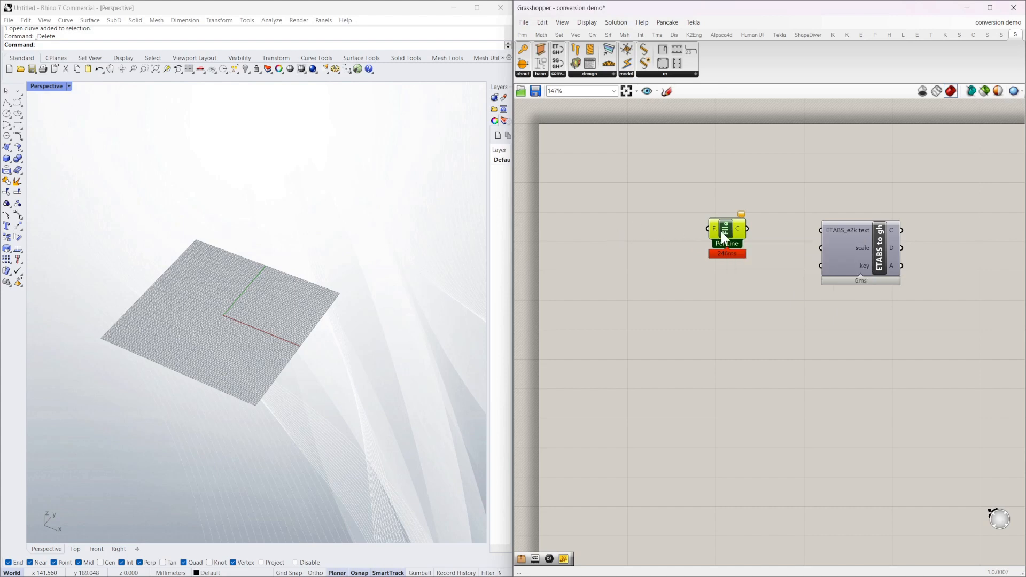
{"action": "right_click", "coordinate": [726, 228]}
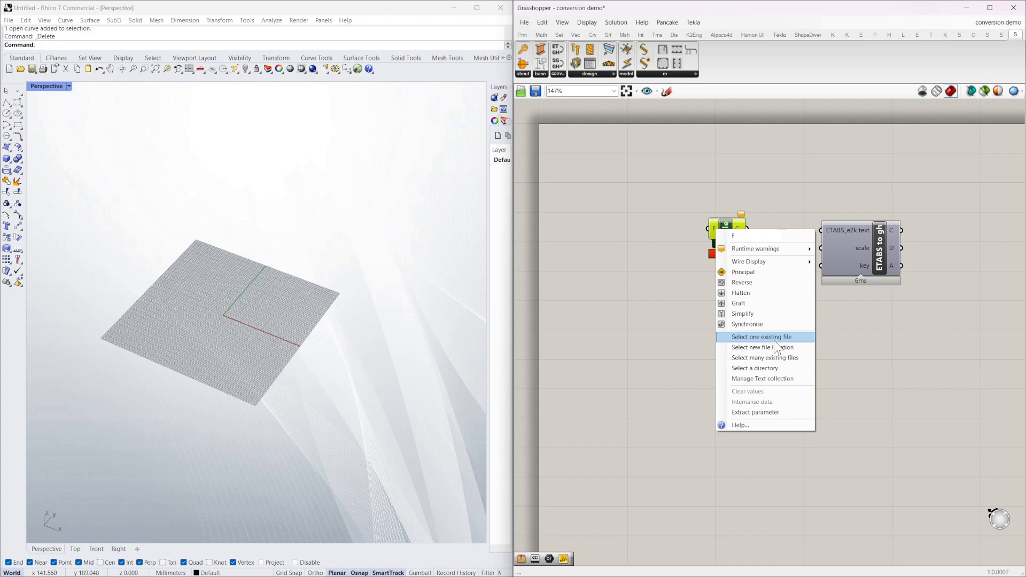
Open the file picker for one existing file in the e2k model folder.
{"action": "left_click", "coordinate": [760, 337]}
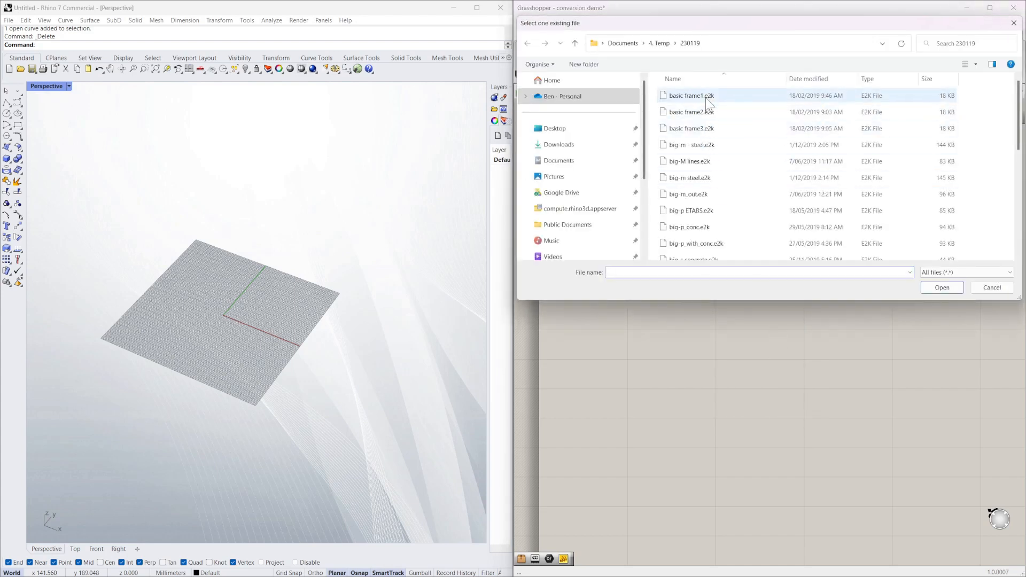
{"action": "mouse_move", "coordinate": [715, 98]}
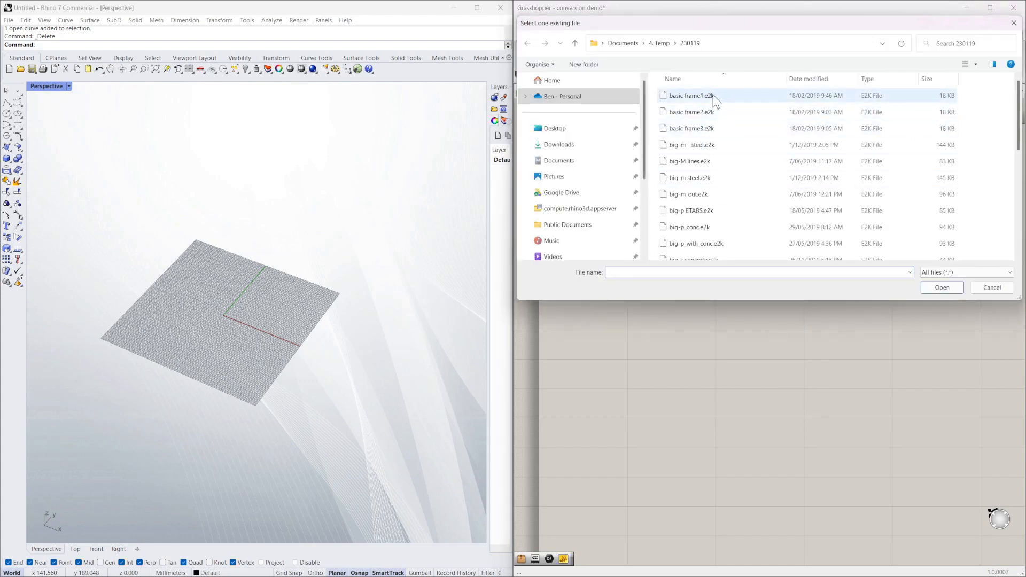
{"action": "left_click", "coordinate": [689, 129]}
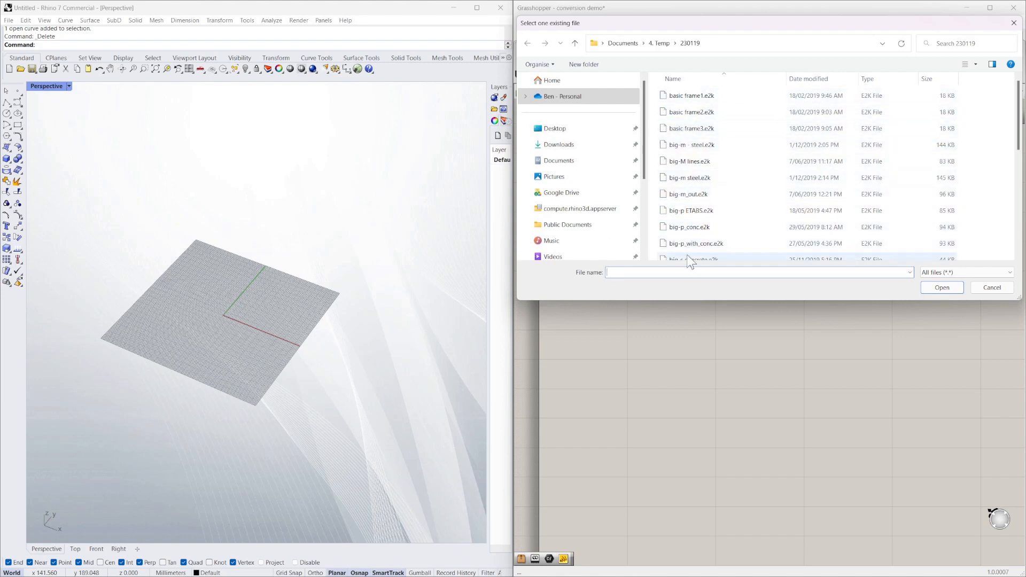
{"action": "left_click", "coordinate": [689, 112]}
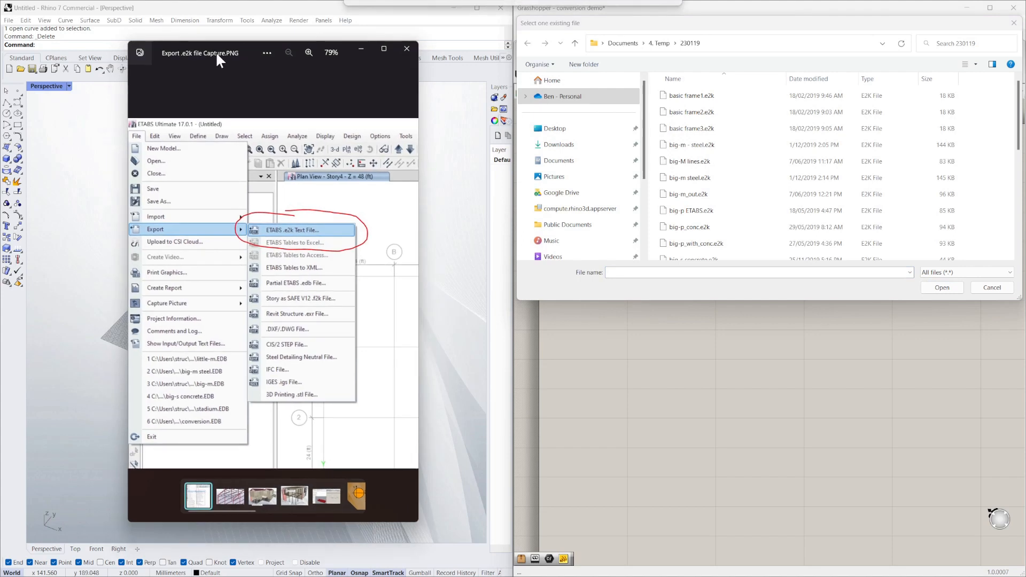
{"action": "mouse_move", "coordinate": [164, 231]}
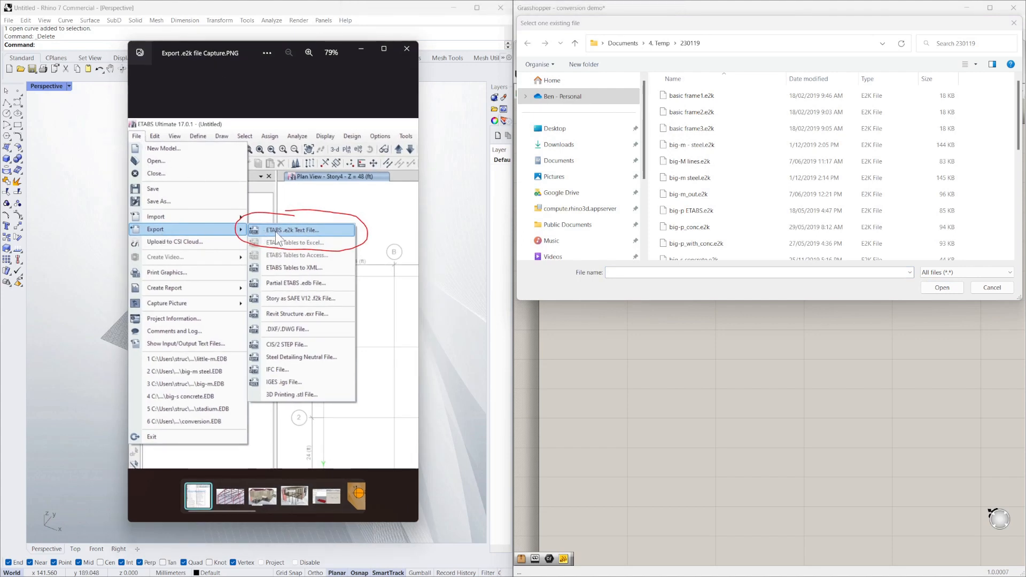
{"action": "mouse_move", "coordinate": [300, 238]}
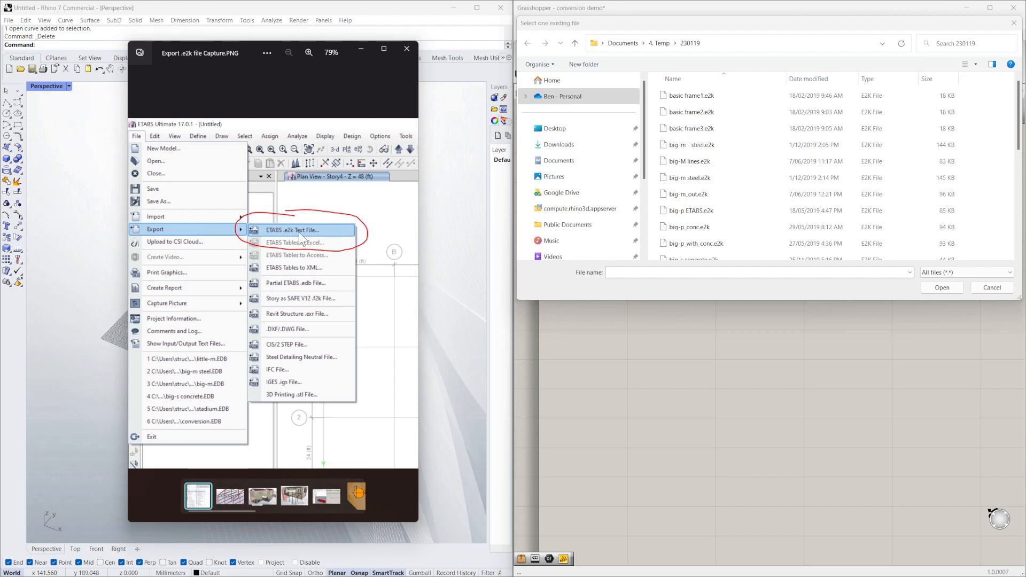
{"action": "mouse_move", "coordinate": [338, 242]}
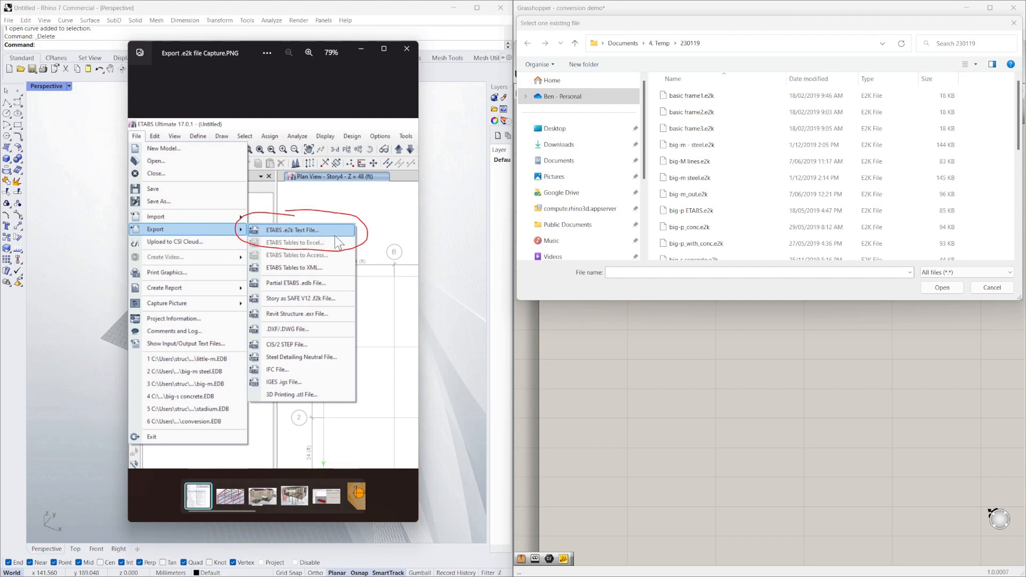
{"action": "mouse_move", "coordinate": [210, 141]}
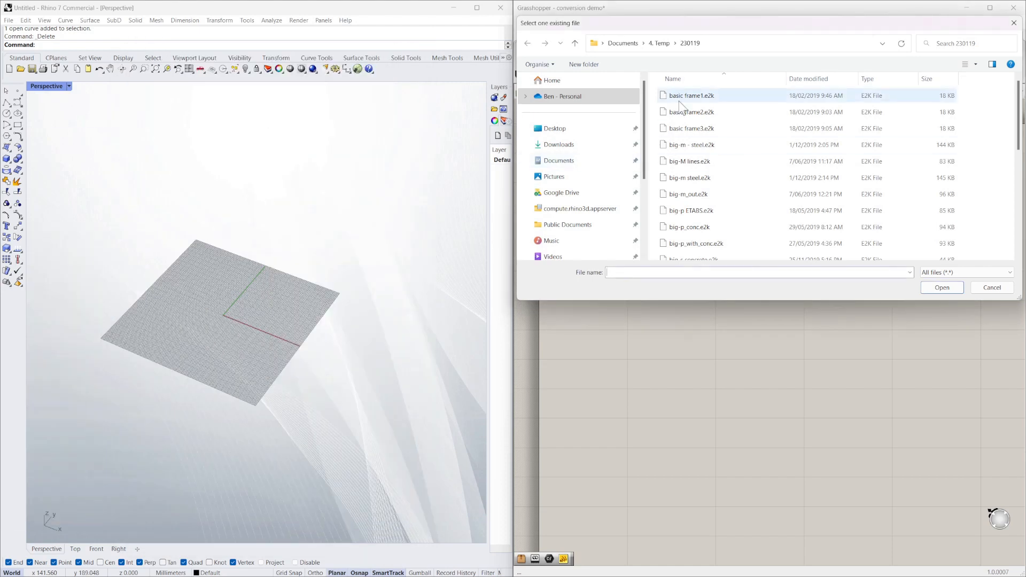
Open basic frame3.e2k as the reader's model file.
{"action": "left_click", "coordinate": [689, 128]}
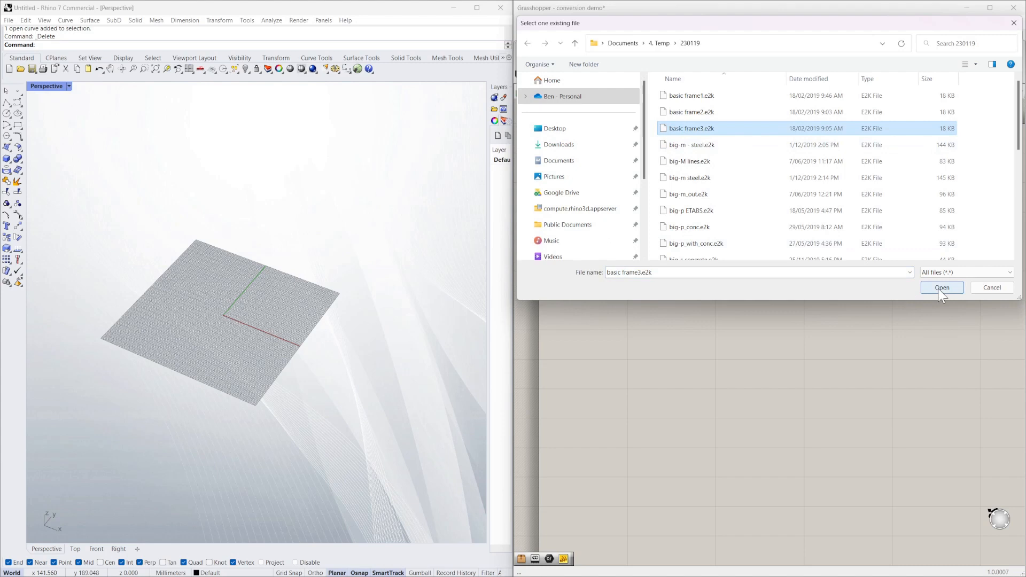
{"action": "left_click", "coordinate": [942, 288]}
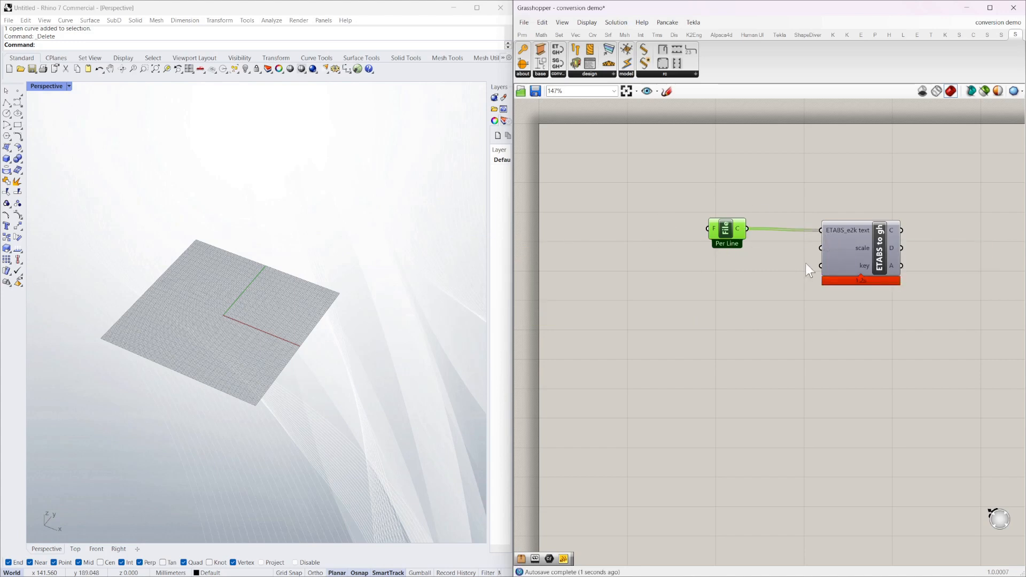
Link the Read File C output to the ETABS_e2k text input.
{"action": "left_click", "coordinate": [859, 252]}
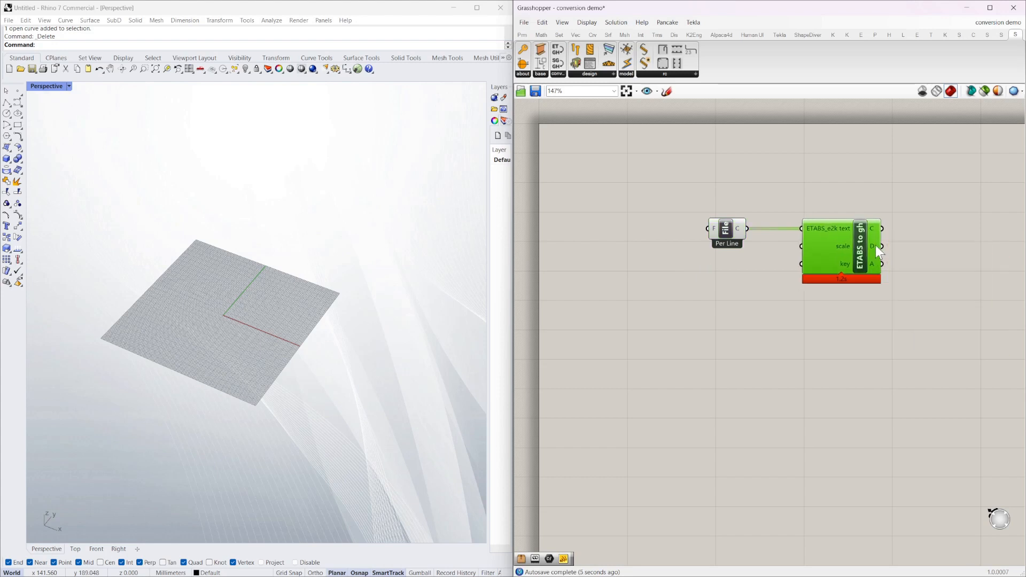
{"action": "mouse_move", "coordinate": [881, 273]}
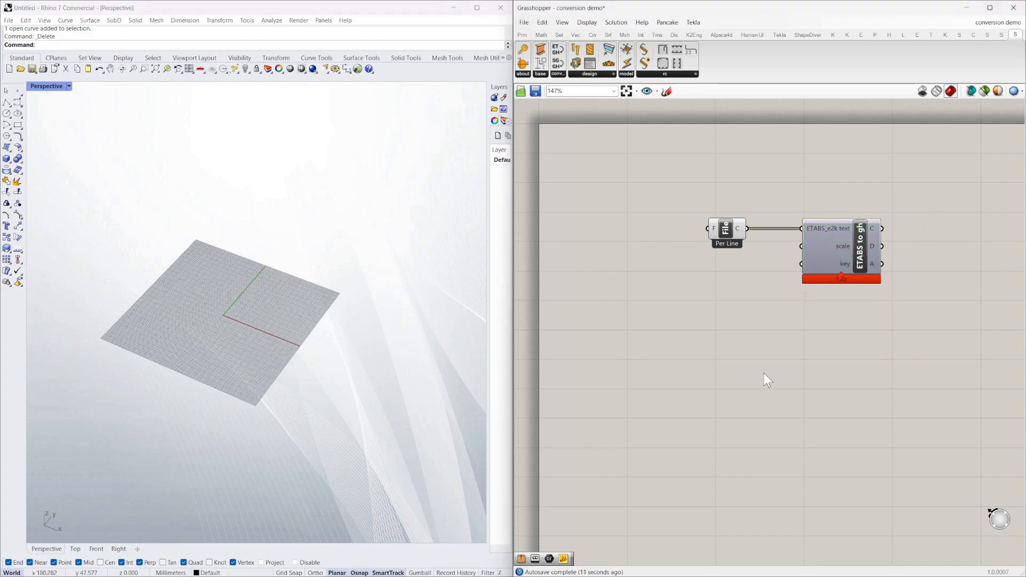
{"action": "mouse_move", "coordinate": [733, 358]}
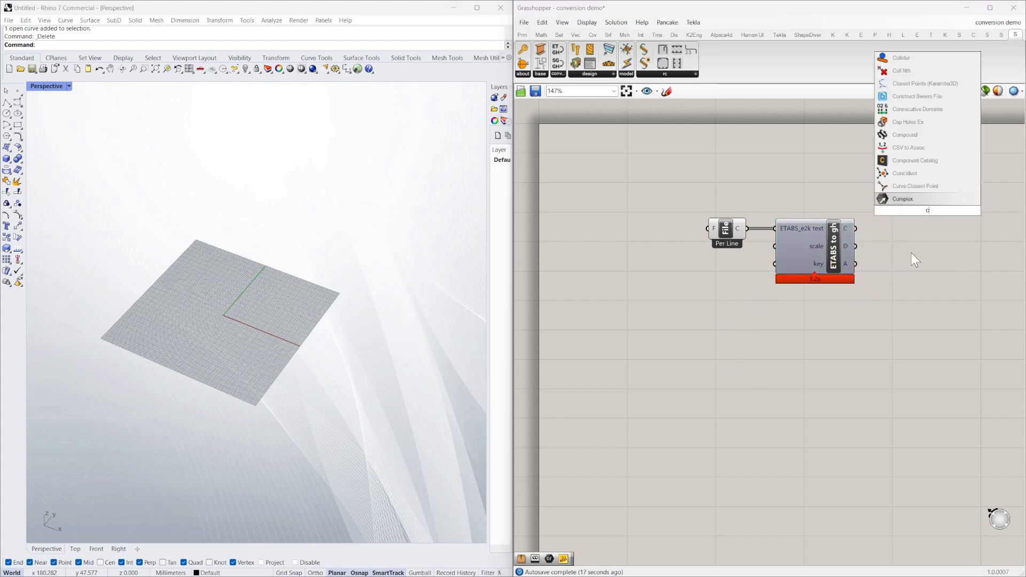
Place a Curve parameter fed by the converter's C output to show frame lines.
{"action": "type", "text": "curve"}
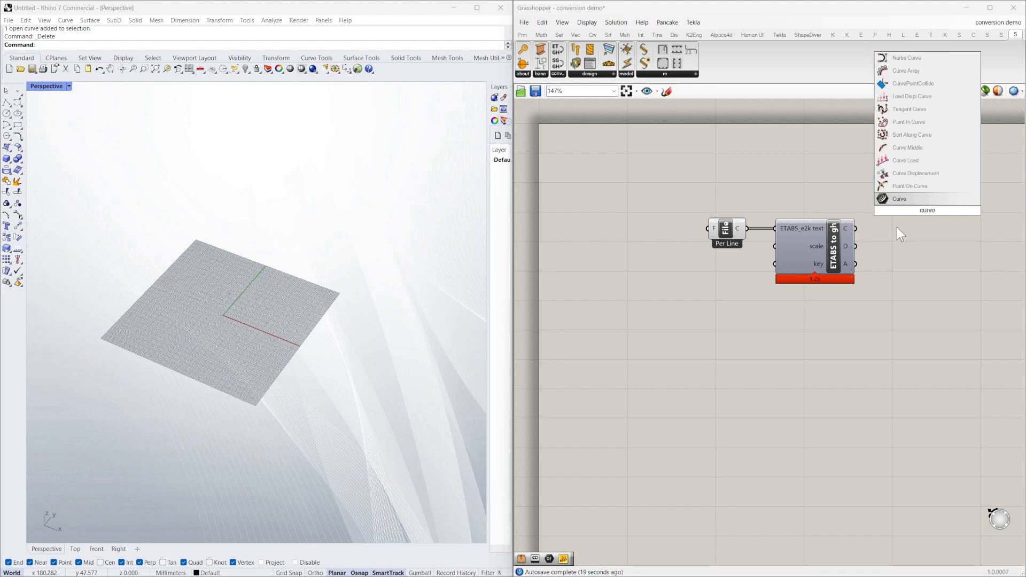
{"action": "left_click", "coordinate": [899, 198]}
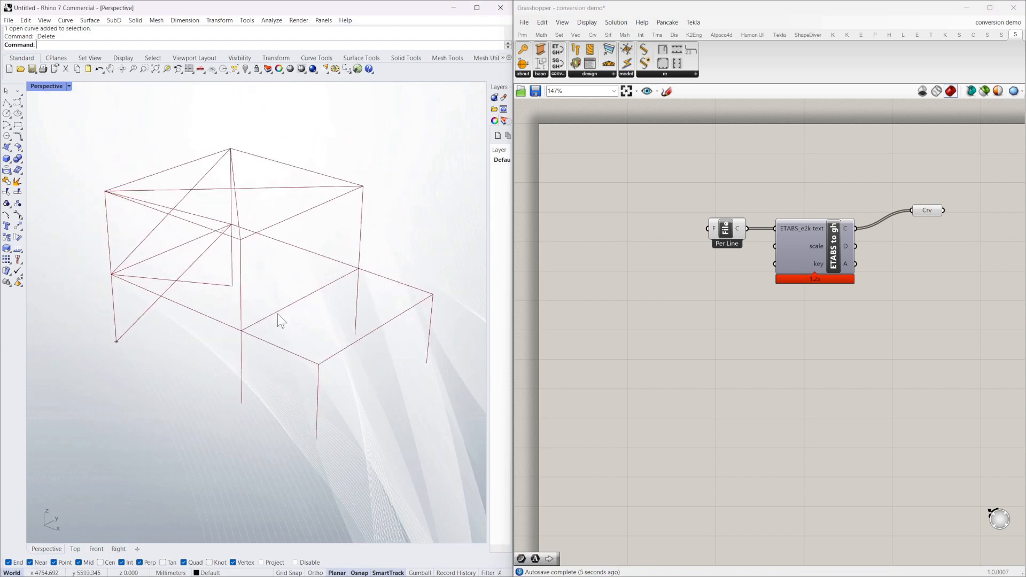
{"action": "left_click", "coordinate": [926, 210]}
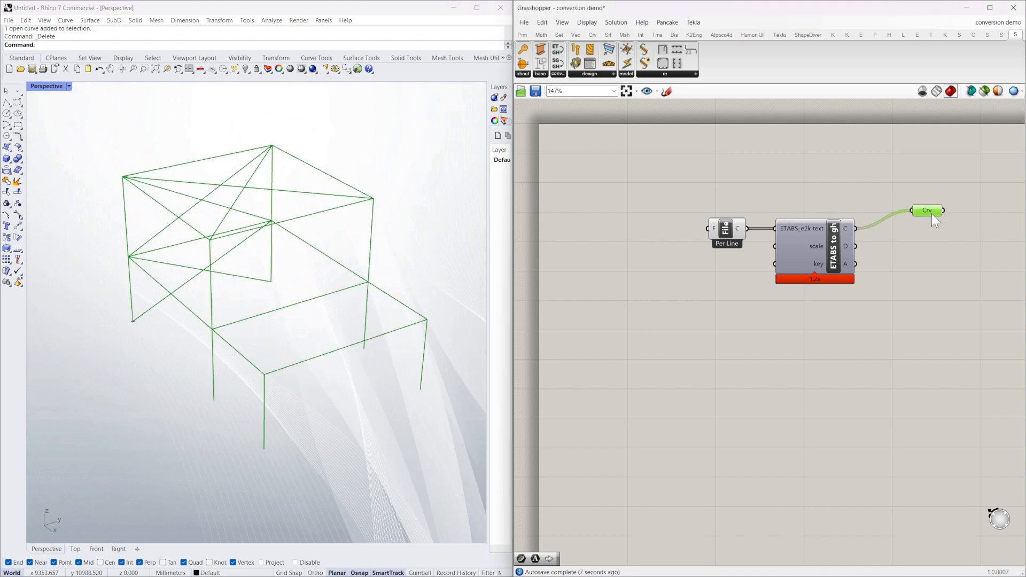
{"action": "mouse_move", "coordinate": [932, 185]}
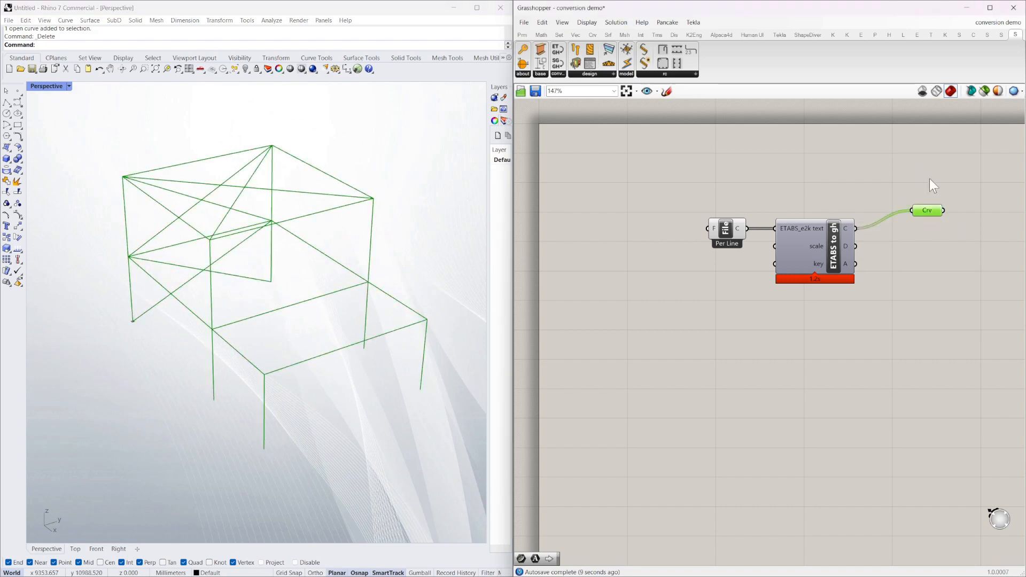
{"action": "mouse_move", "coordinate": [930, 201]}
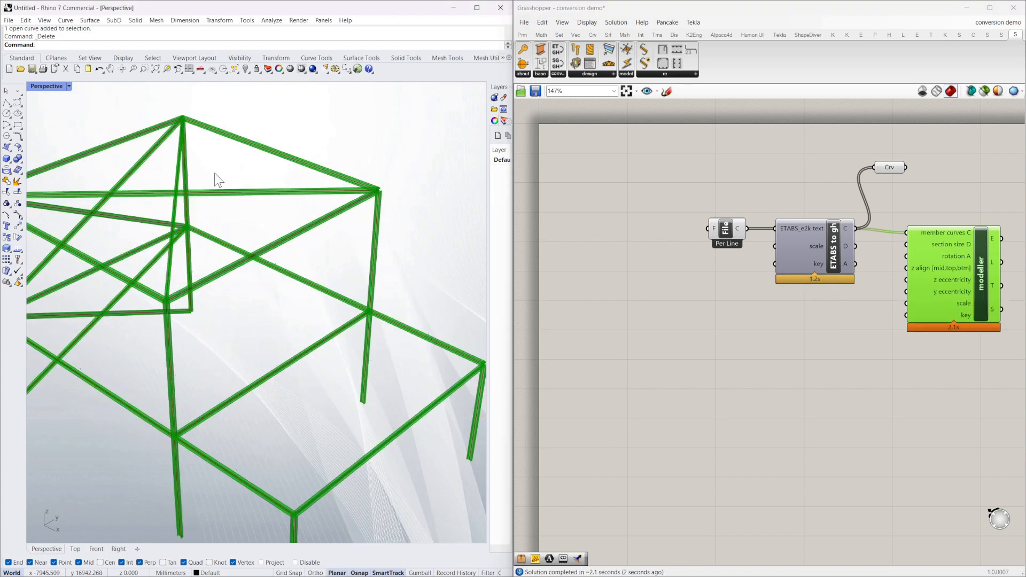
Wire converter C to modeller member curves and D to section size.
{"action": "scroll", "scroll_direction": "up", "scroll_amount": 3}
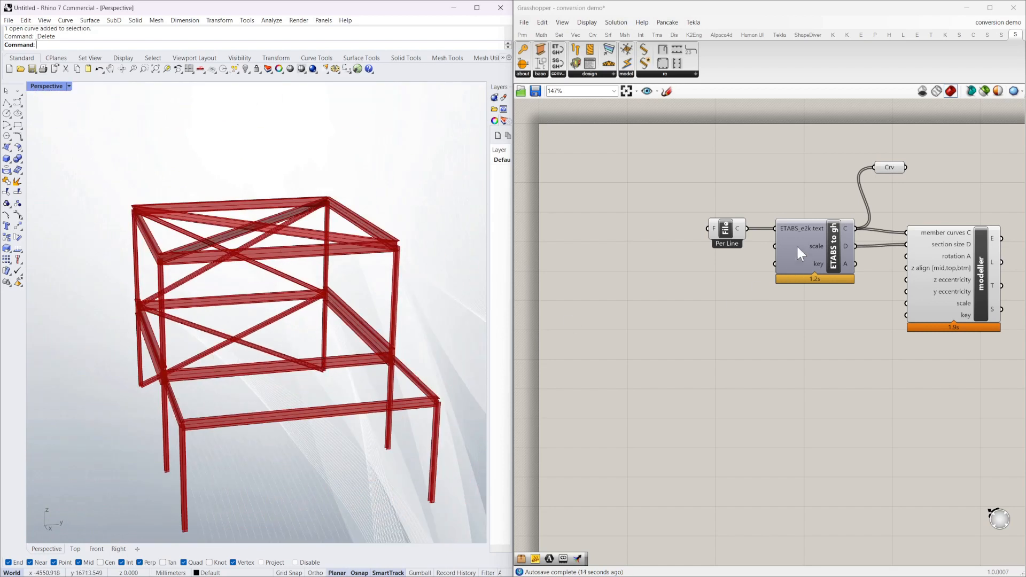
{"action": "scroll", "scroll_direction": "up", "scroll_amount": 3}
{"action": "type", "text": "tabl"}
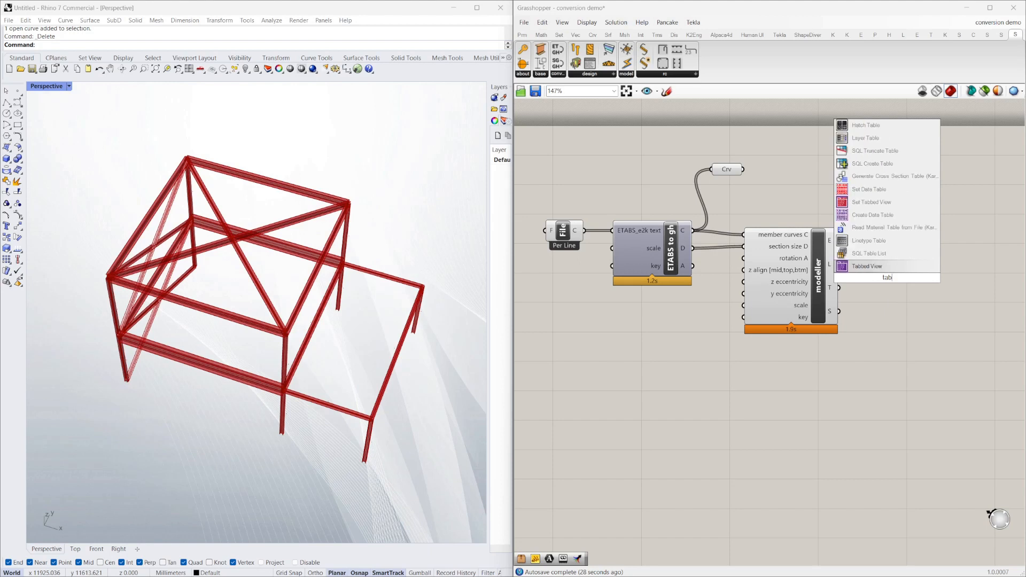
{"action": "mouse_move", "coordinate": [863, 266]}
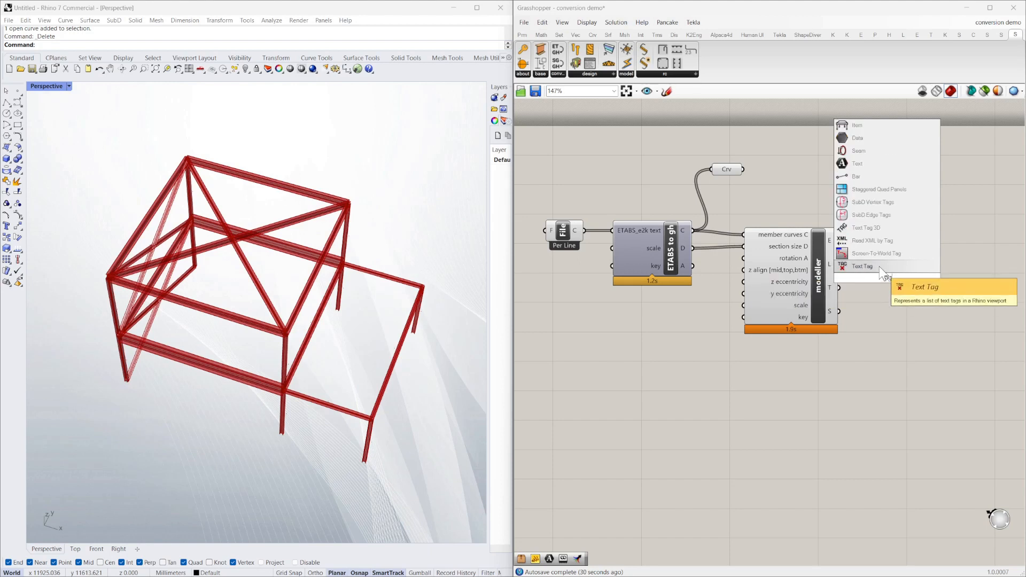
Place a Text Tag component fed by the modeller's L, T and S outputs.
{"action": "left_click", "coordinate": [862, 266]}
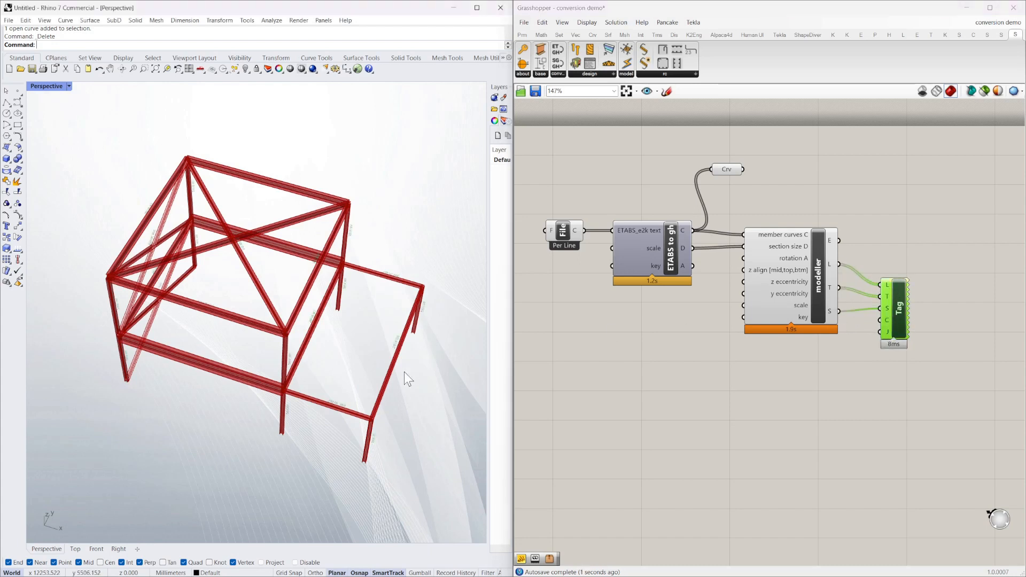
{"action": "scroll", "scroll_direction": "up", "scroll_amount": 3}
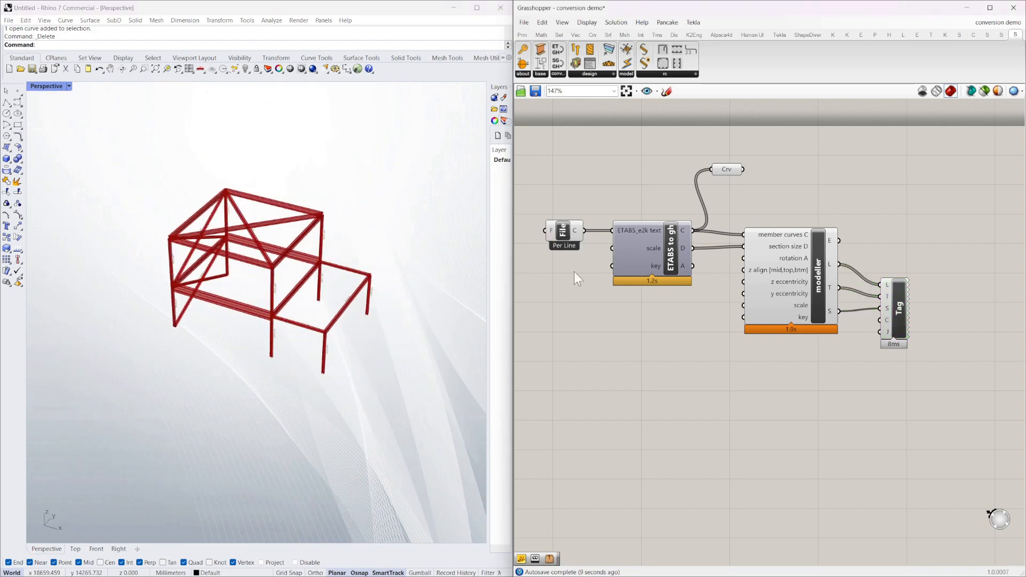
Scroll the canvas to review the four pasted ETABS file-path panels.
{"action": "scroll", "scroll_direction": "down", "scroll_amount": 3}
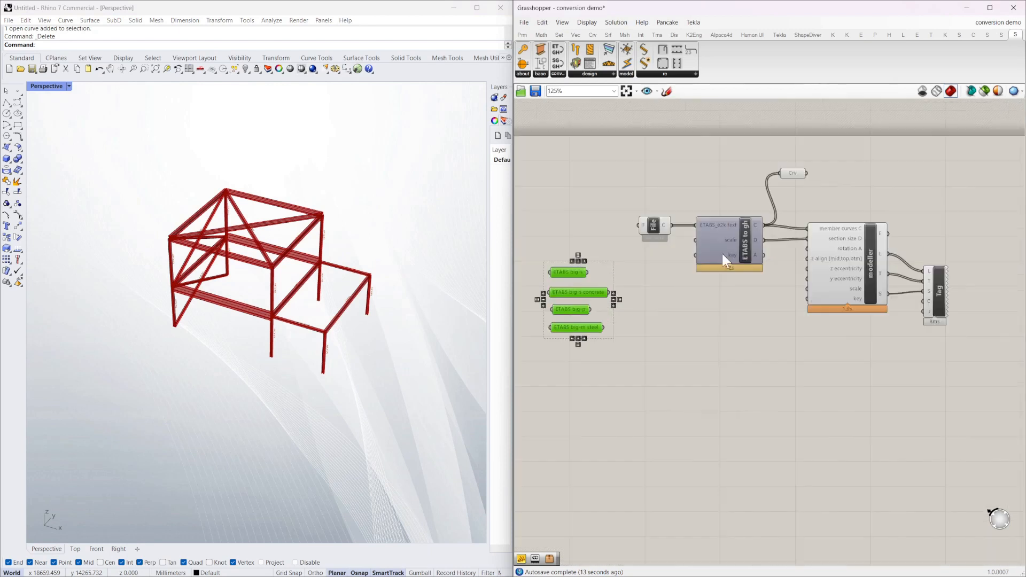
{"action": "scroll", "scroll_direction": "up", "scroll_amount": 3}
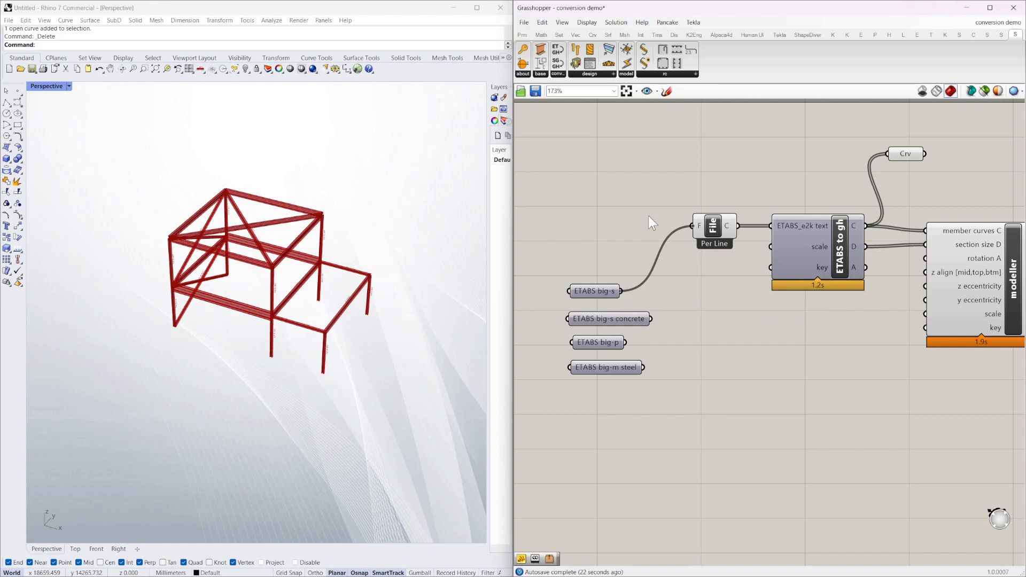
{"action": "mouse_move", "coordinate": [621, 184]}
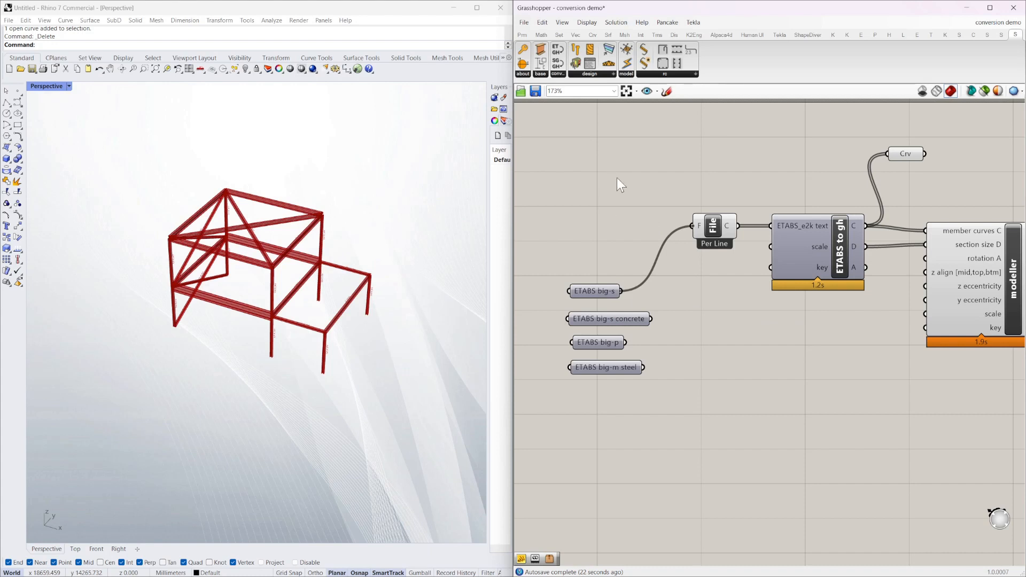
{"action": "mouse_move", "coordinate": [391, 233]}
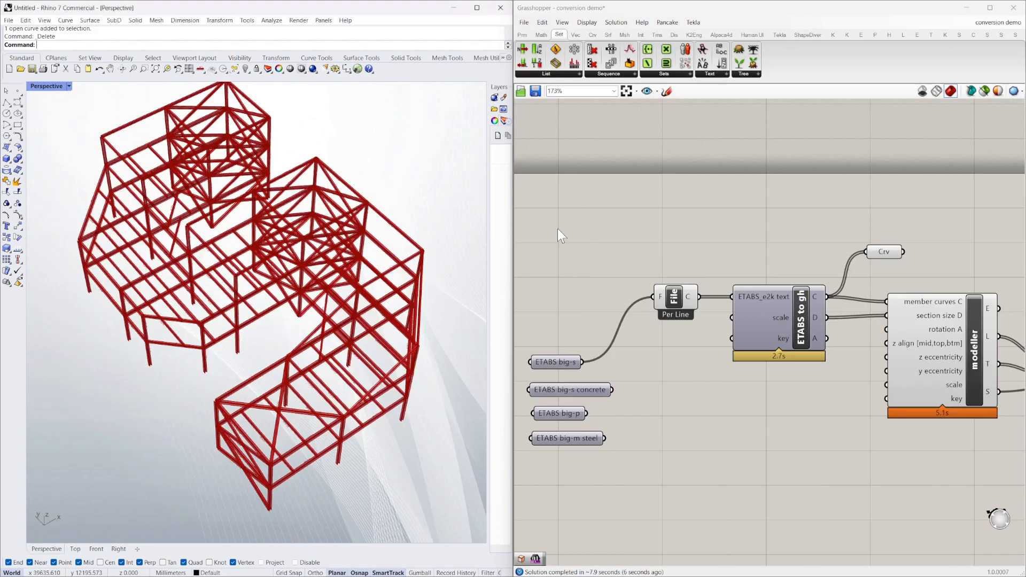
{"action": "mouse_move", "coordinate": [553, 272]}
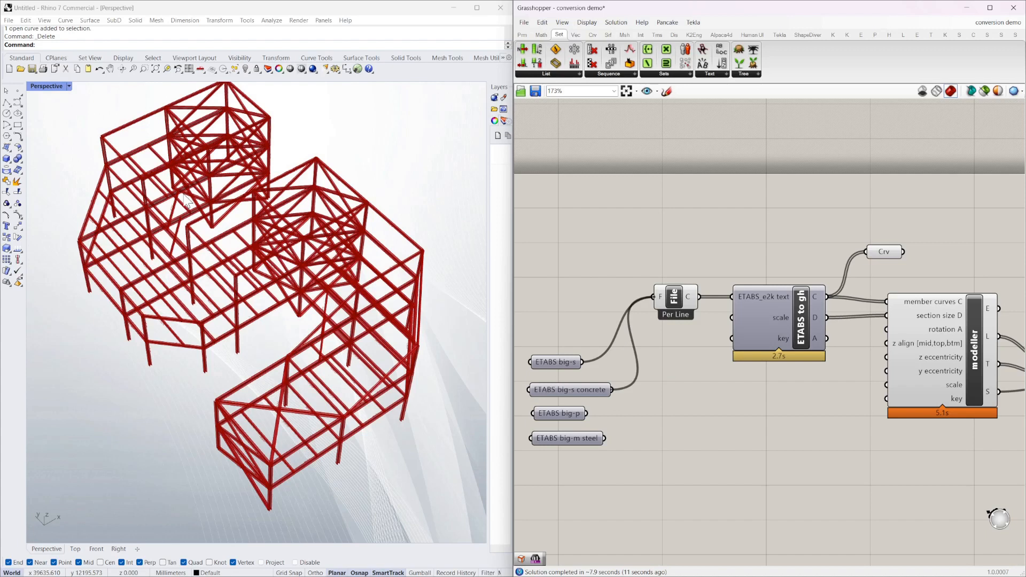
{"action": "mouse_move", "coordinate": [353, 313]}
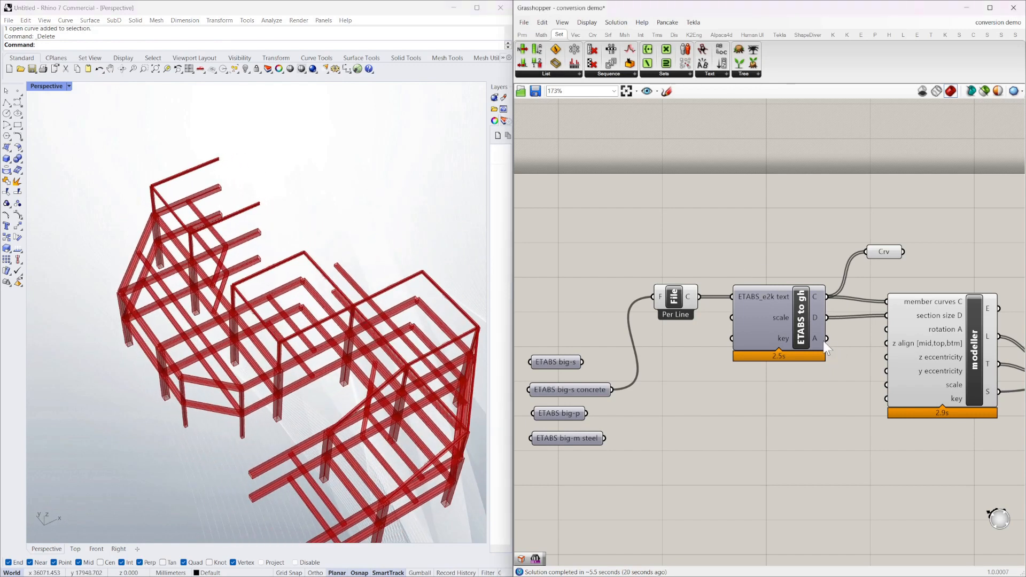
Select the ETABS to gh converter fed by the big-s concrete file.
{"action": "left_click", "coordinate": [801, 318]}
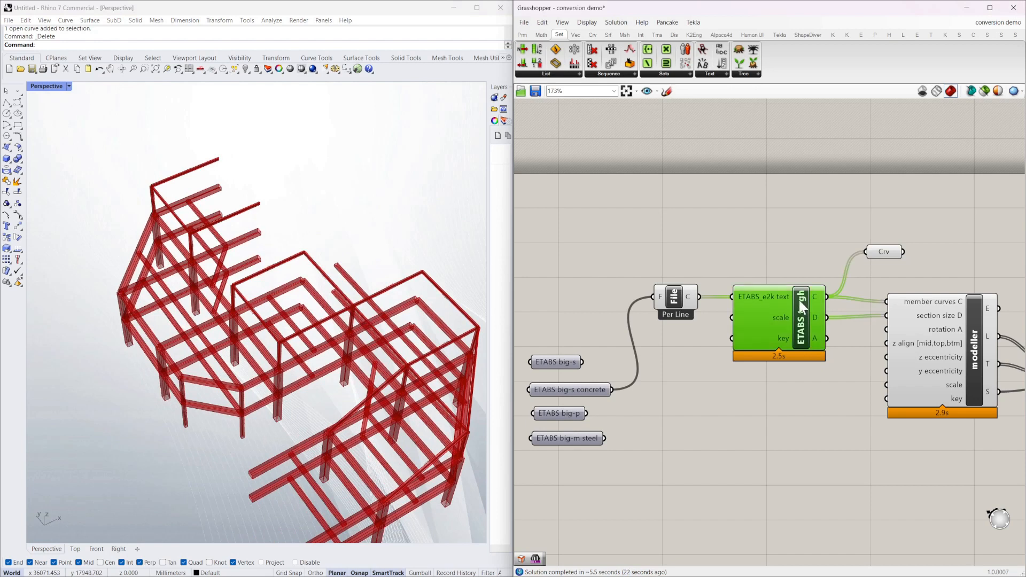
{"action": "mouse_move", "coordinate": [840, 353]}
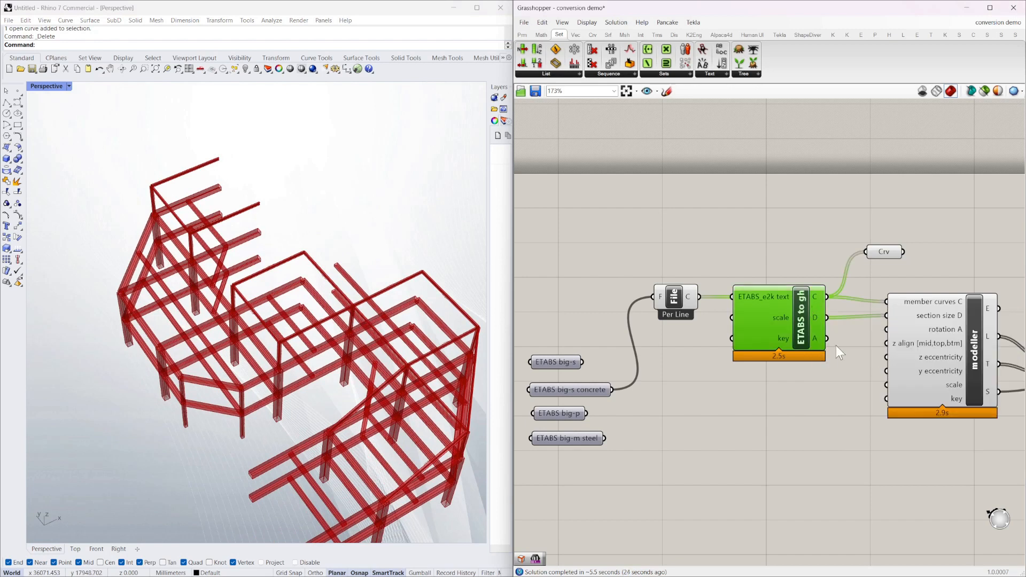
{"action": "mouse_move", "coordinate": [826, 338]}
{"action": "type", "text": "surf"}
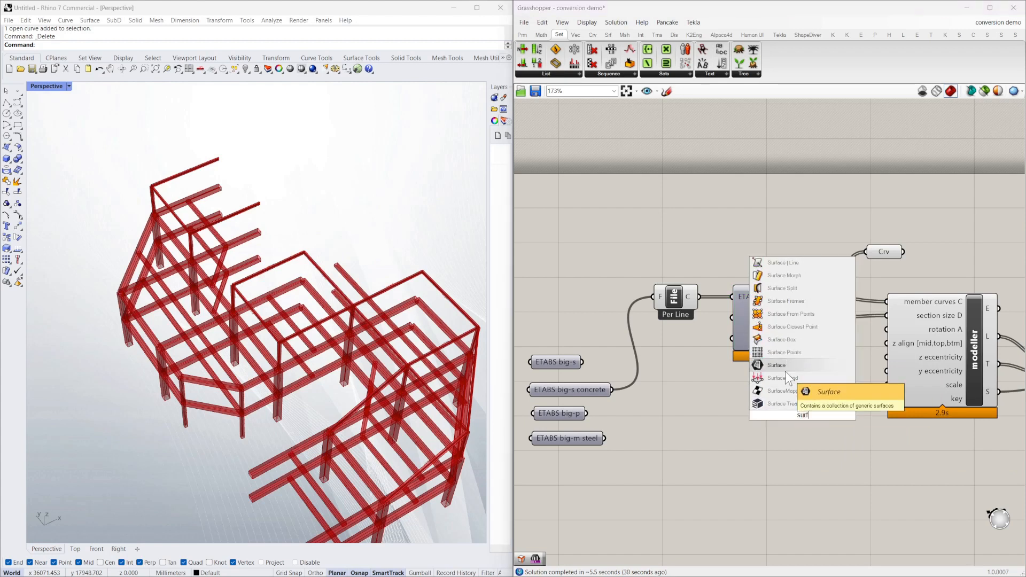
Place a Surface parameter on the canvas to collect slabs and walls.
{"action": "left_click", "coordinate": [777, 365]}
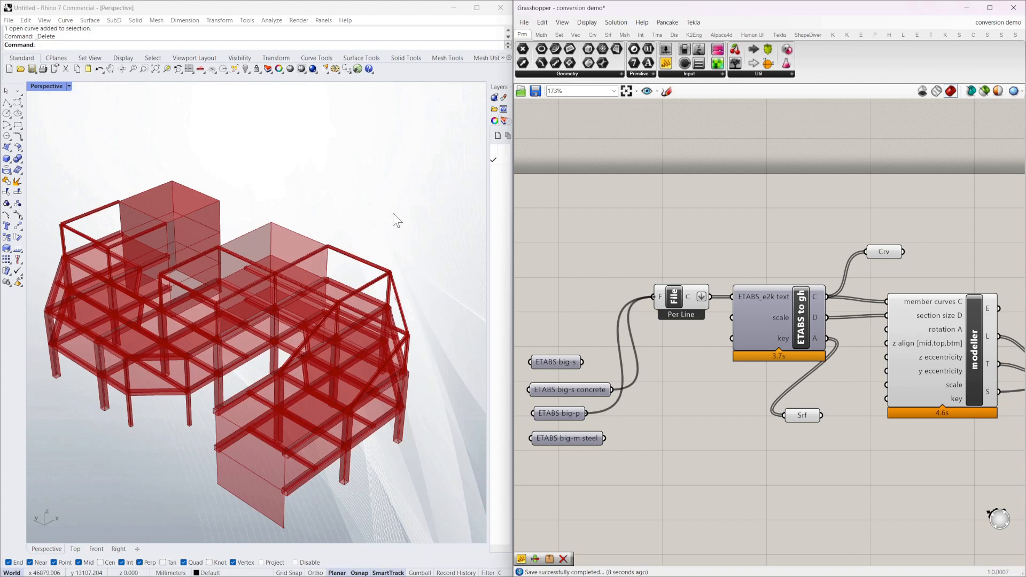
{"action": "mouse_move", "coordinate": [365, 227]}
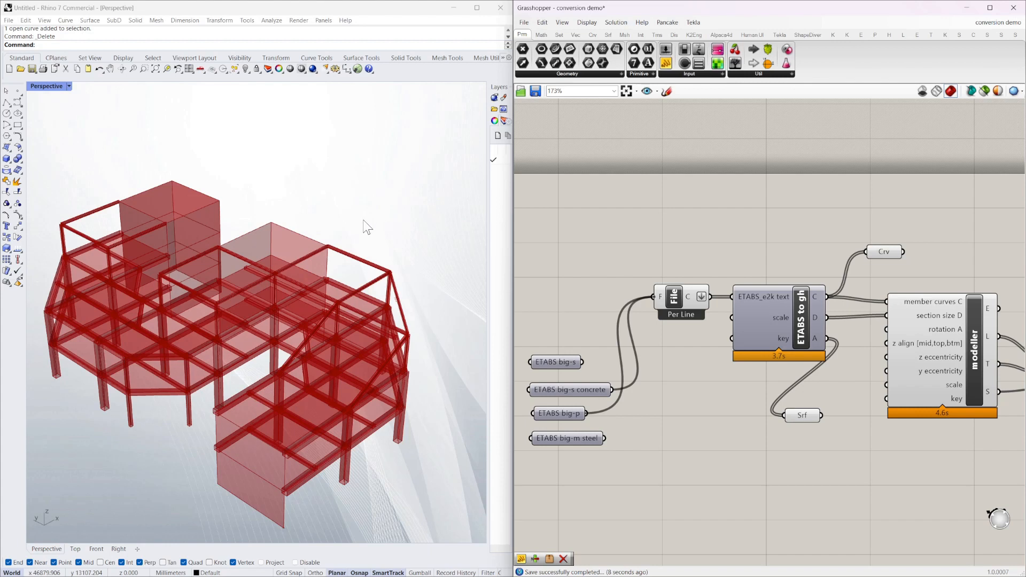
{"action": "mouse_move", "coordinate": [364, 230]}
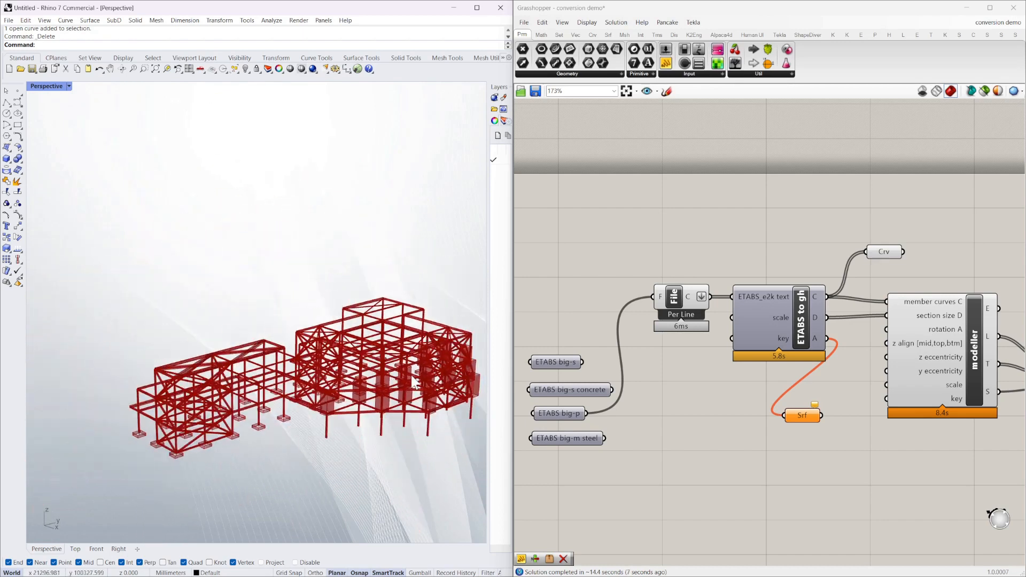
Scroll the canvas while the big-m steel model recomputes.
{"action": "scroll", "scroll_direction": "up", "scroll_amount": 3}
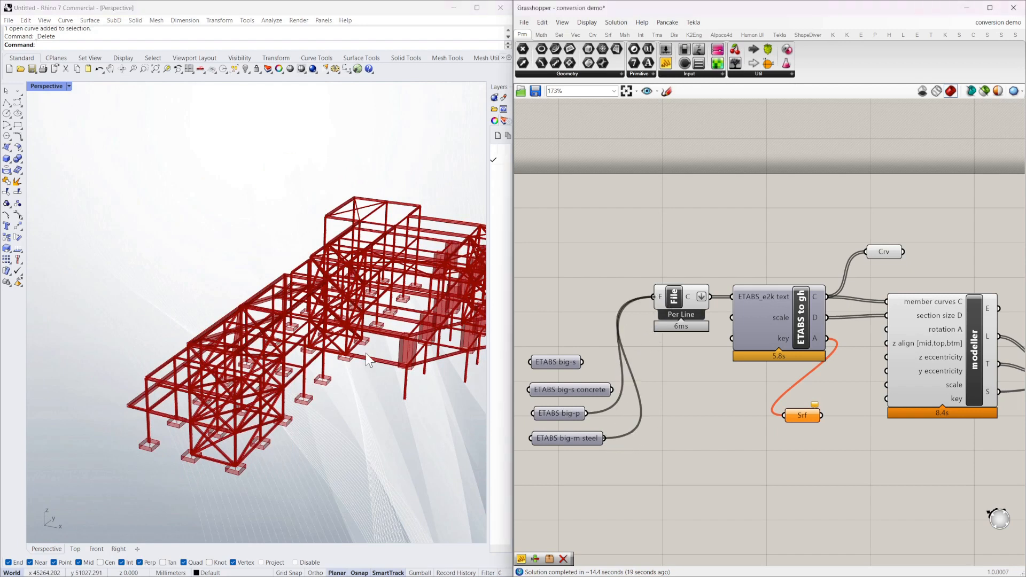
{"action": "mouse_move", "coordinate": [583, 450]}
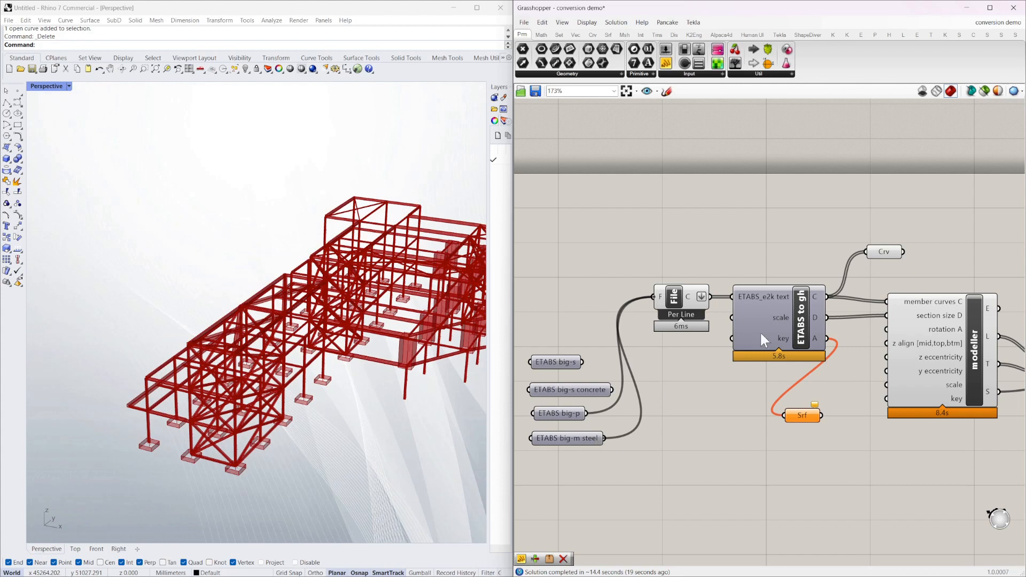
{"action": "mouse_move", "coordinate": [797, 364]}
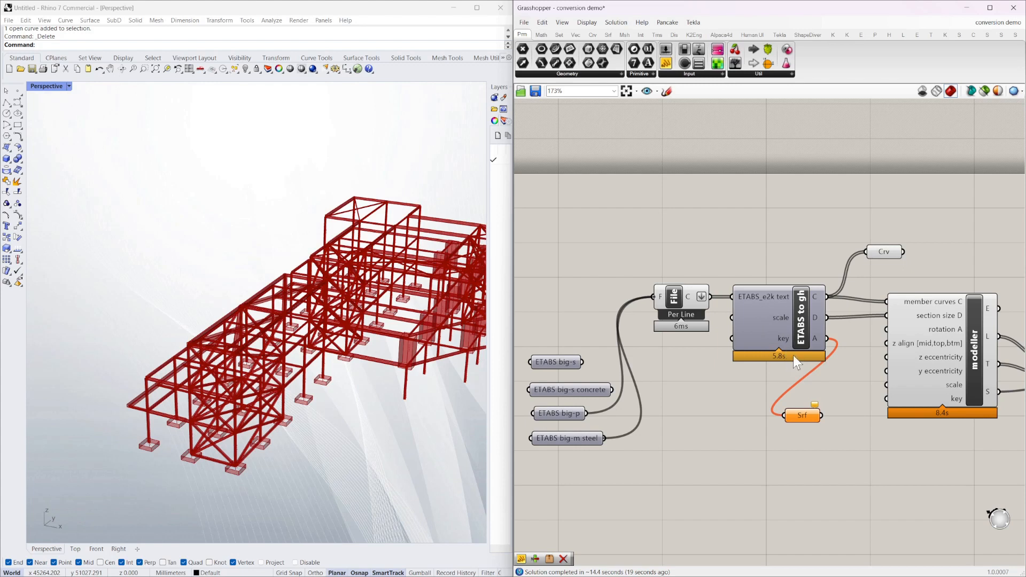
{"action": "mouse_move", "coordinate": [334, 376]}
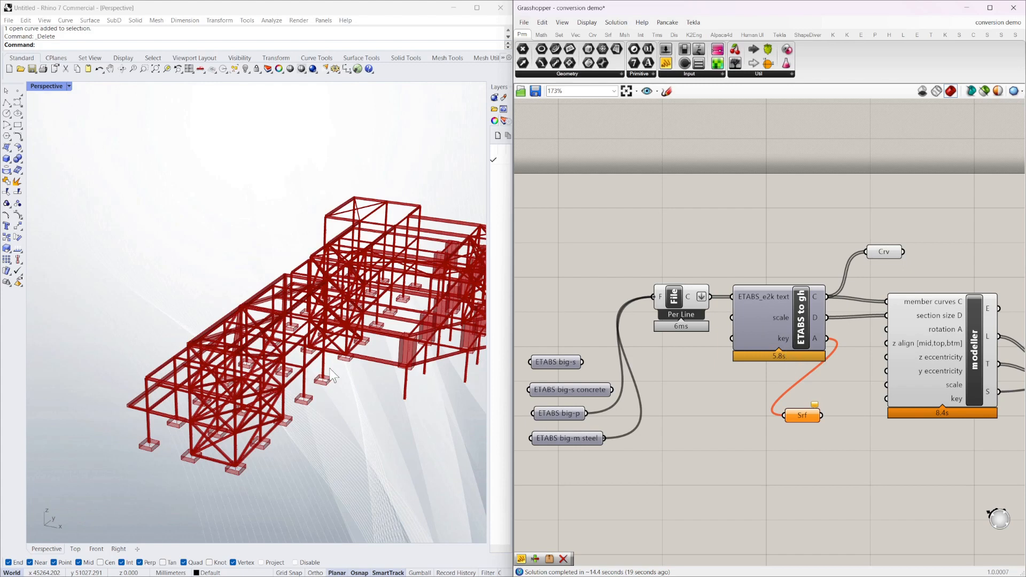
{"action": "mouse_move", "coordinate": [312, 254]}
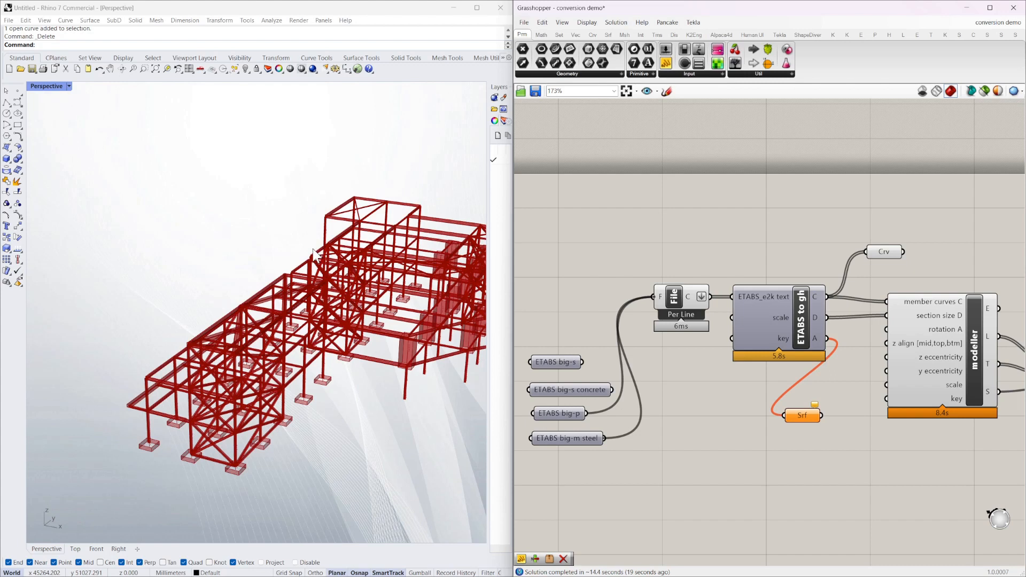
{"action": "mouse_move", "coordinate": [222, 257]}
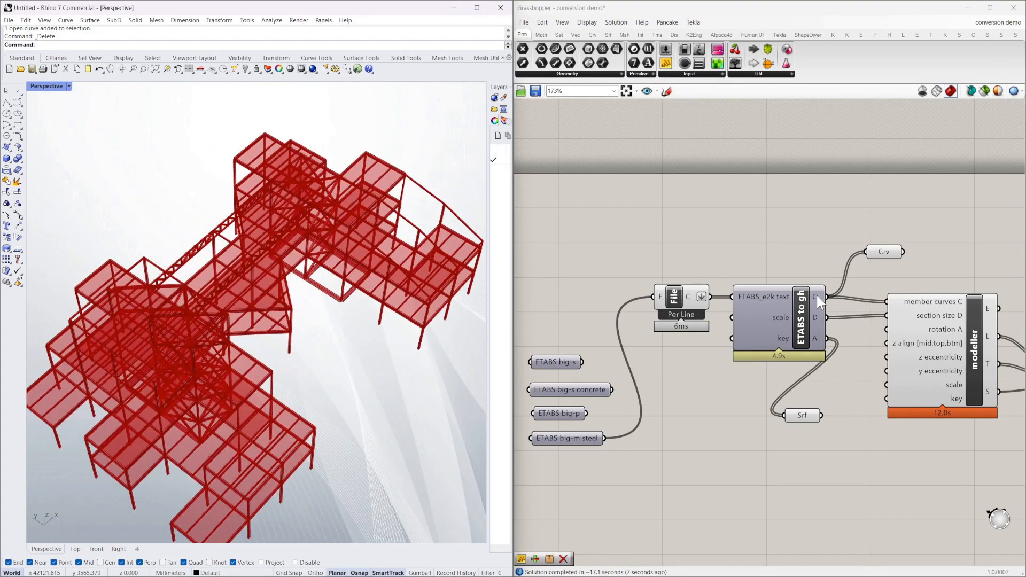
{"action": "mouse_move", "coordinate": [820, 300]}
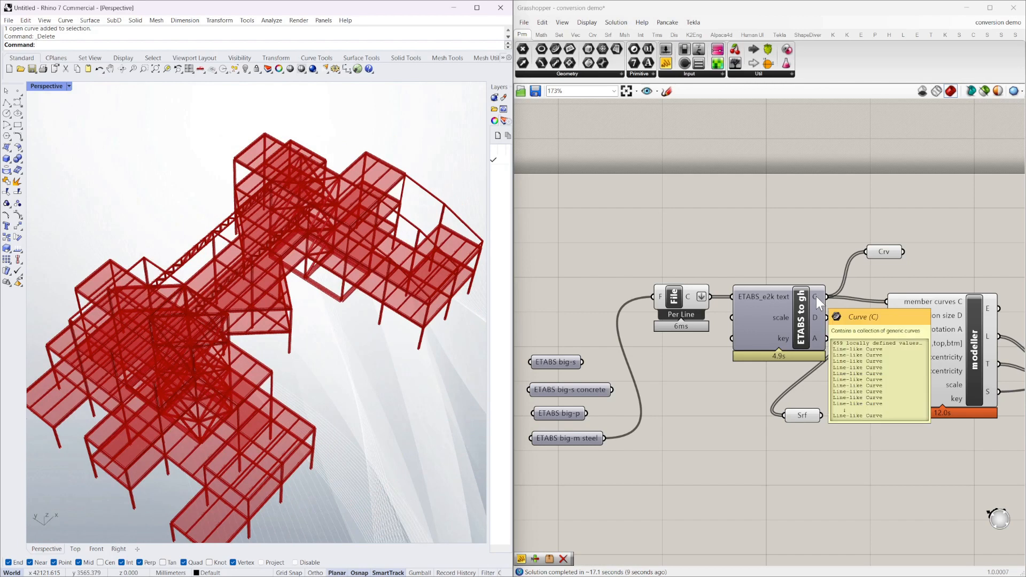